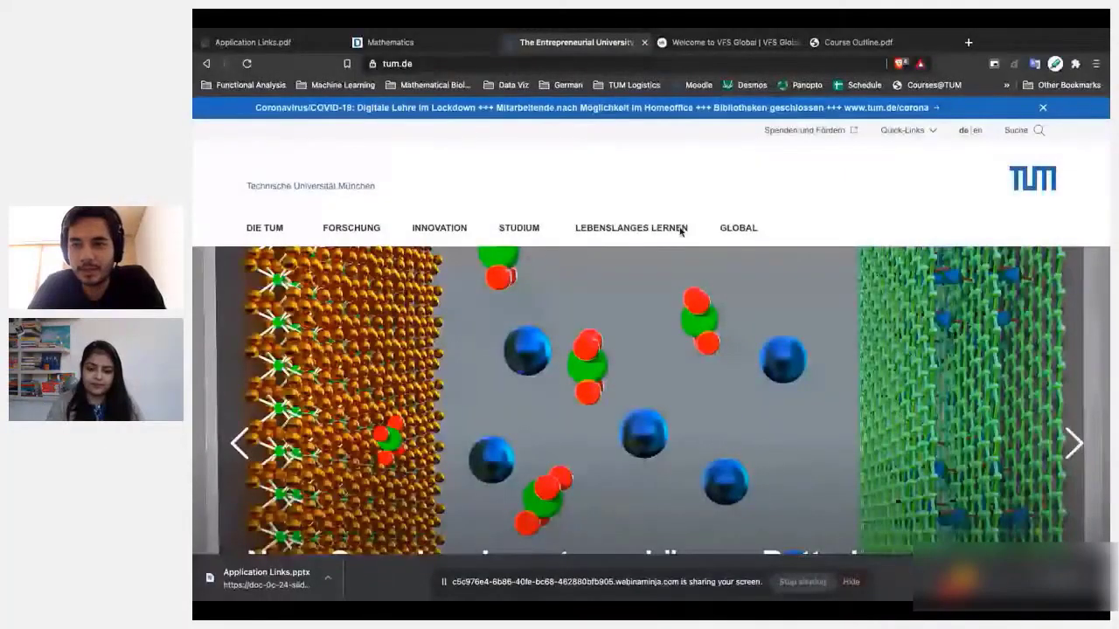
{"action": "mouse_move", "coordinate": [972, 129]}
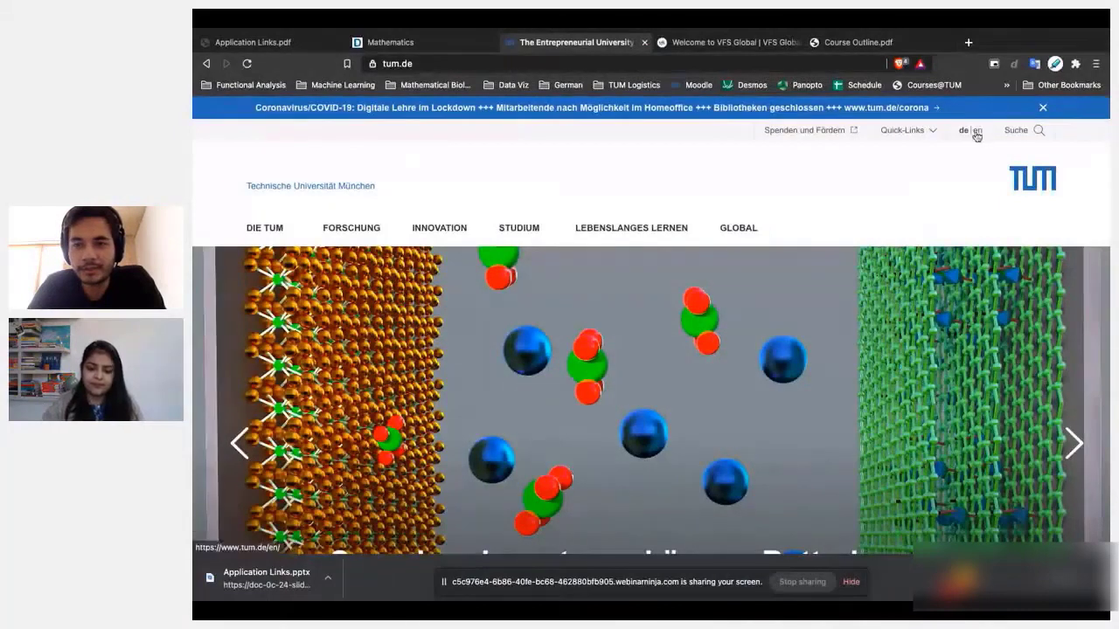
Switch the TUM site to English and scroll through the Studies page notices.
{"action": "left_click", "coordinate": [976, 129]}
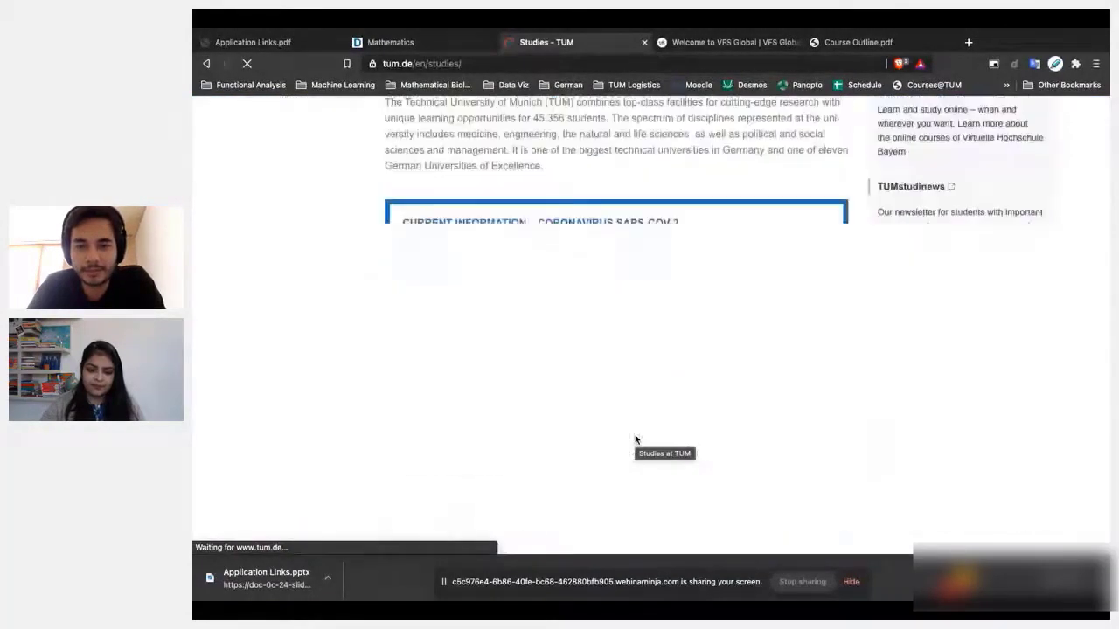
{"action": "scroll", "scroll_direction": "down", "scroll_amount": 3}
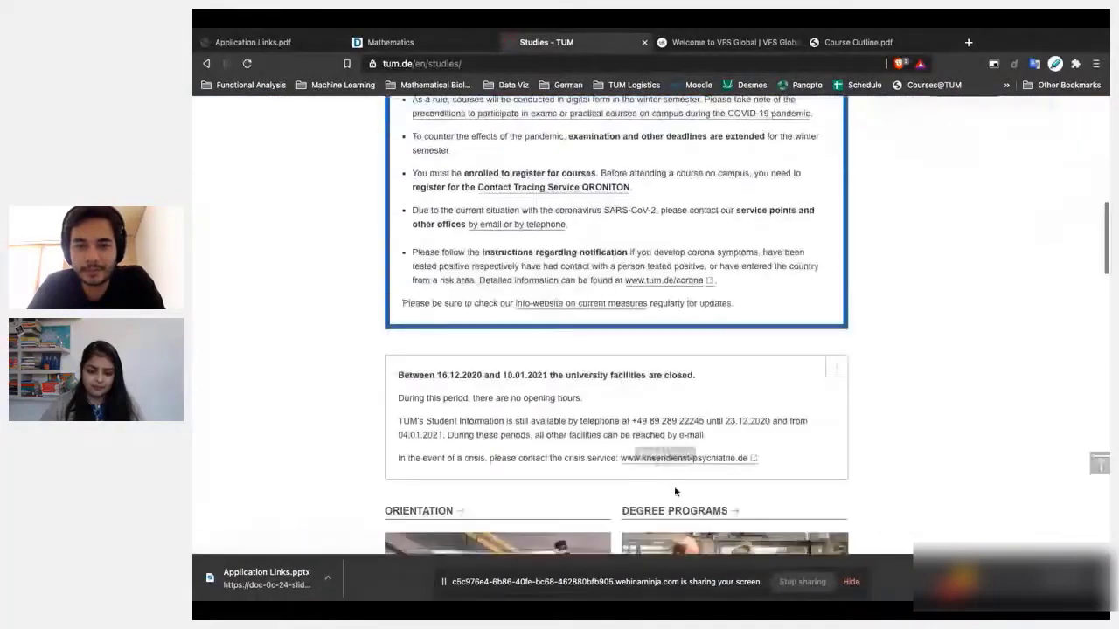
{"action": "scroll", "scroll_direction": "down", "scroll_amount": 3}
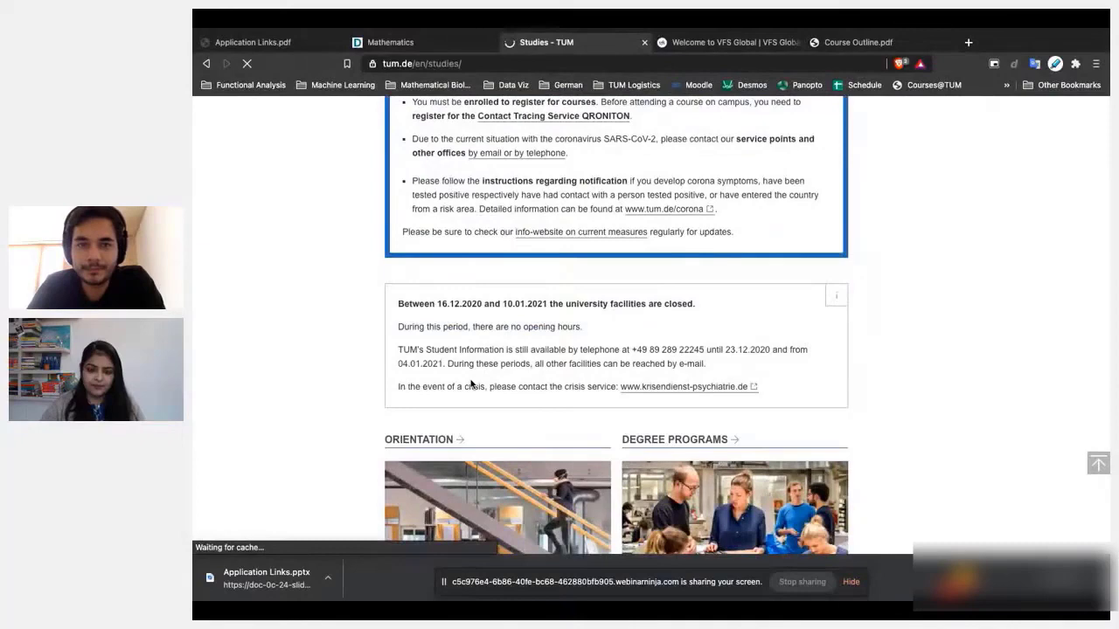
Go to the Degree Programs list to search for mathematics programs.
{"action": "left_click", "coordinate": [675, 439]}
{"action": "type", "text": "mathematics"}
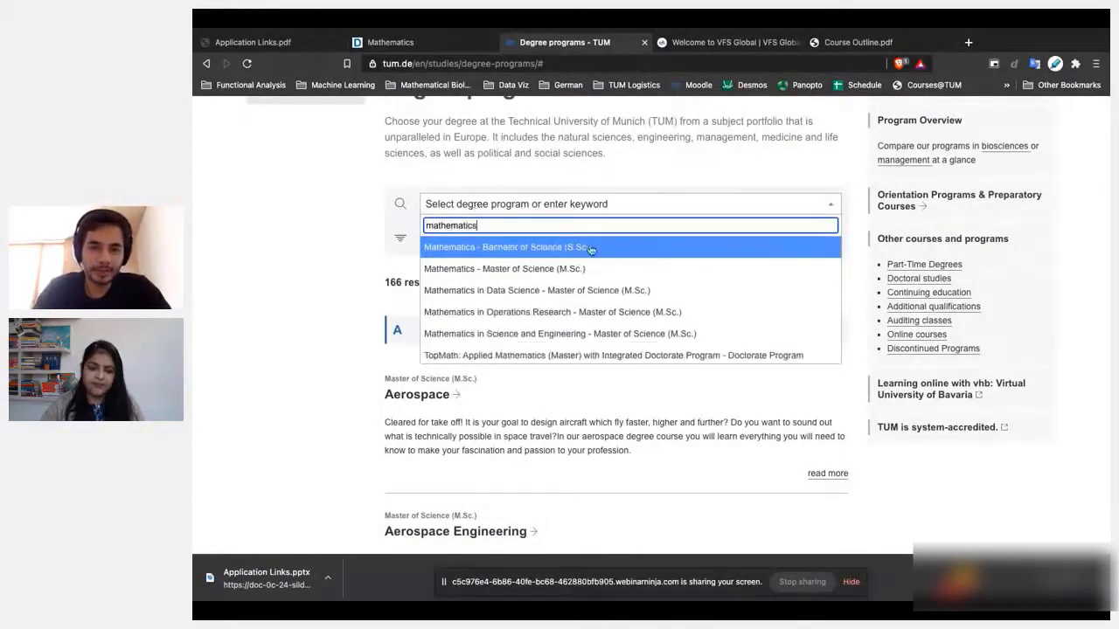
{"action": "mouse_move", "coordinate": [569, 269]}
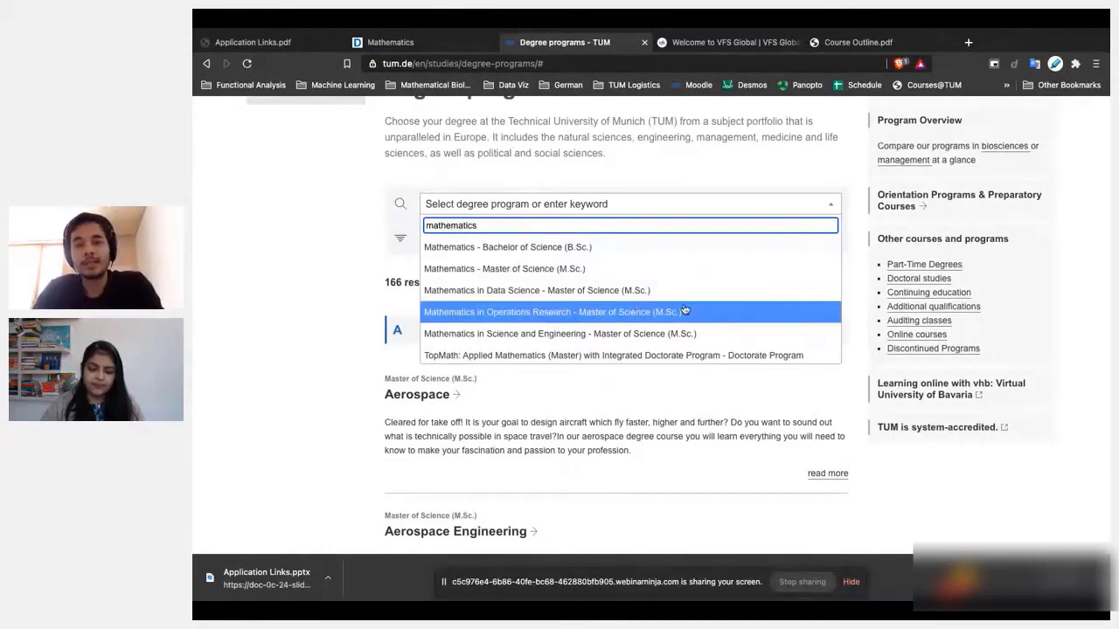
{"action": "mouse_move", "coordinate": [537, 291]}
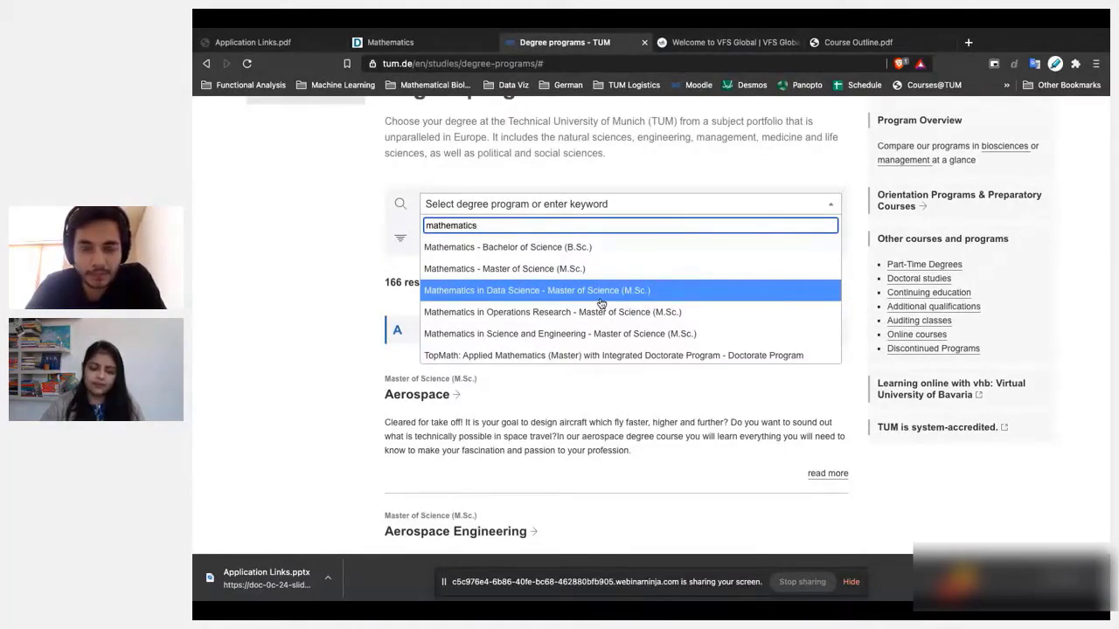
{"action": "mouse_move", "coordinate": [553, 312]}
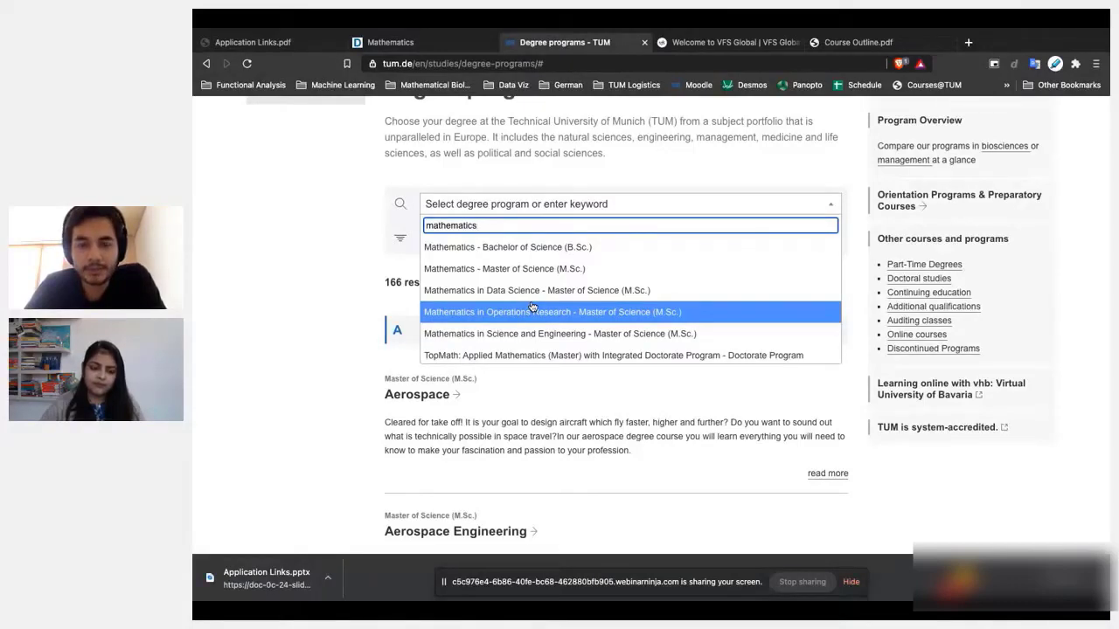
{"action": "mouse_move", "coordinate": [521, 308]}
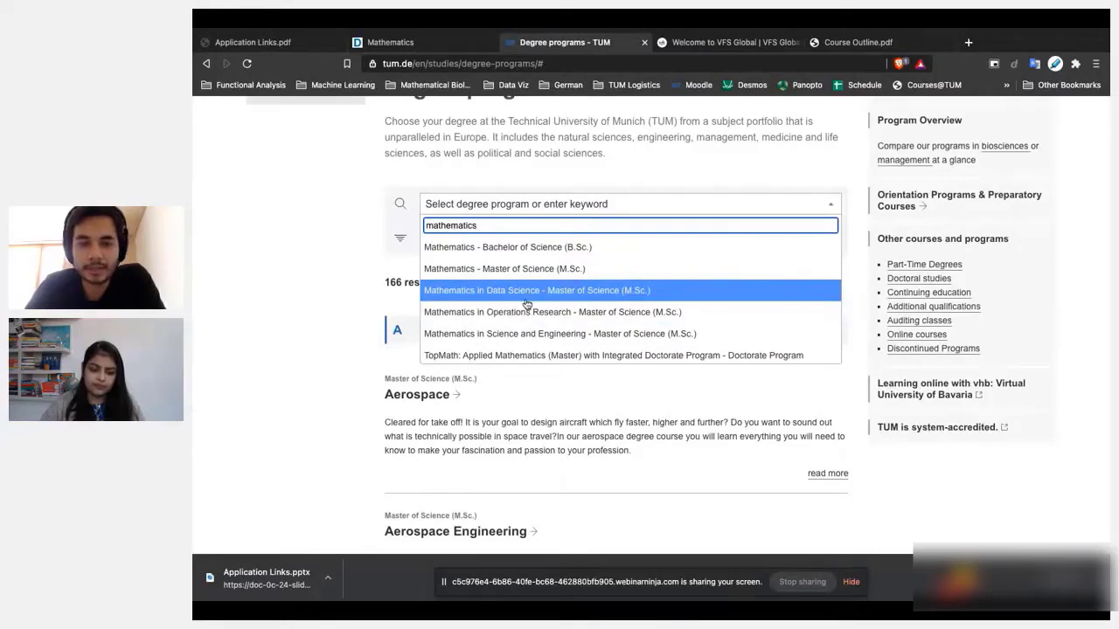
Load the Mathematics Master of Science (M.Sc.) program page and review its Key Data.
{"action": "left_click", "coordinate": [503, 270]}
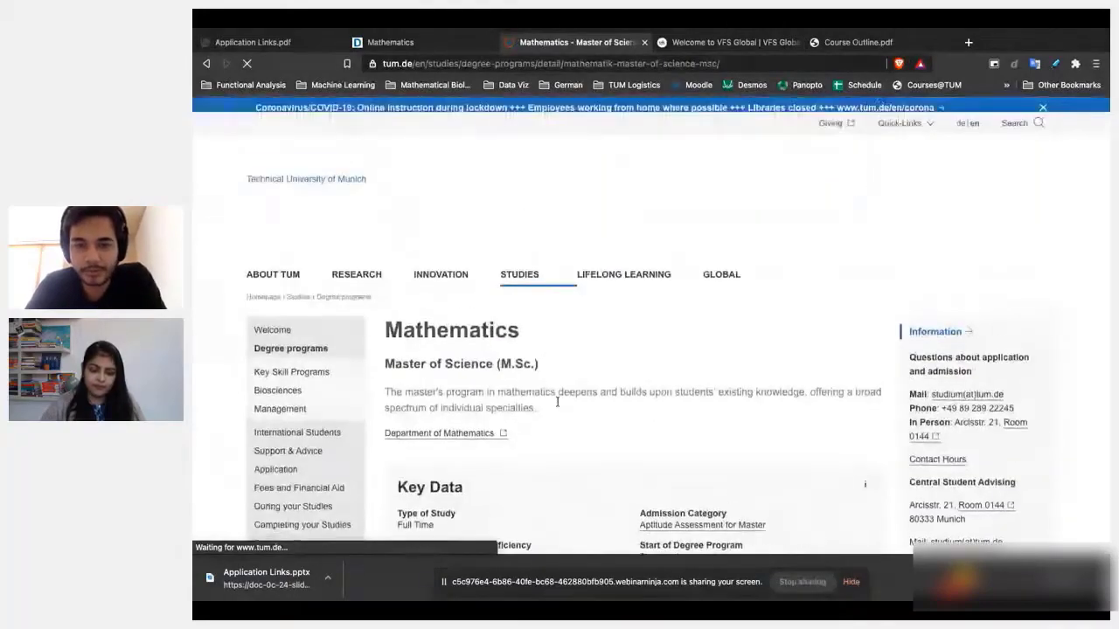
{"action": "scroll", "scroll_direction": "down", "scroll_amount": 3}
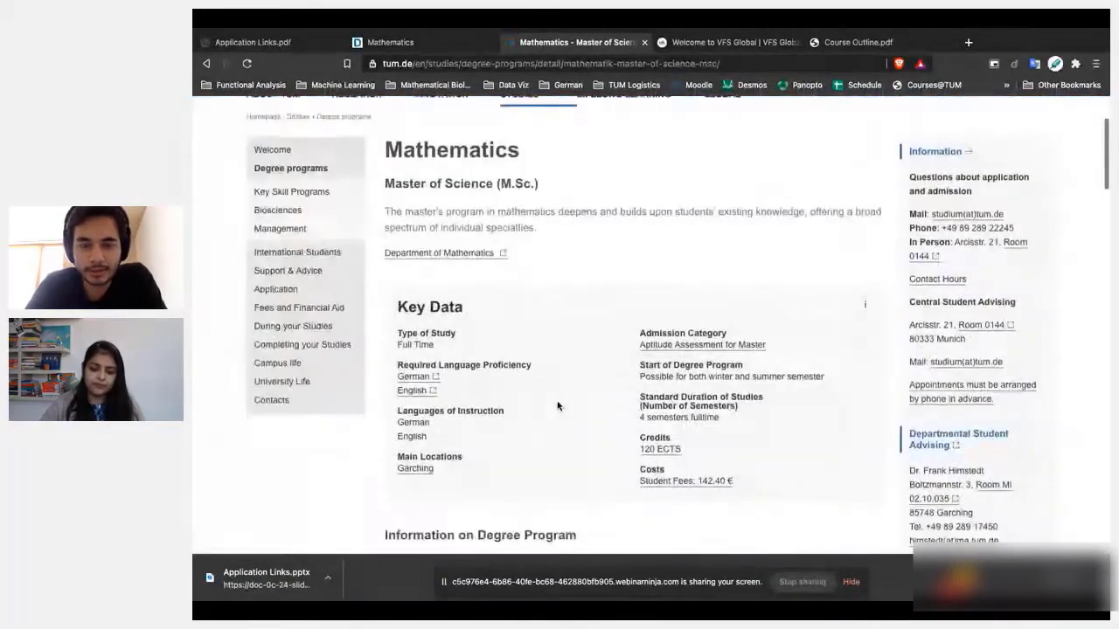
{"action": "scroll", "scroll_direction": "down", "scroll_amount": 3}
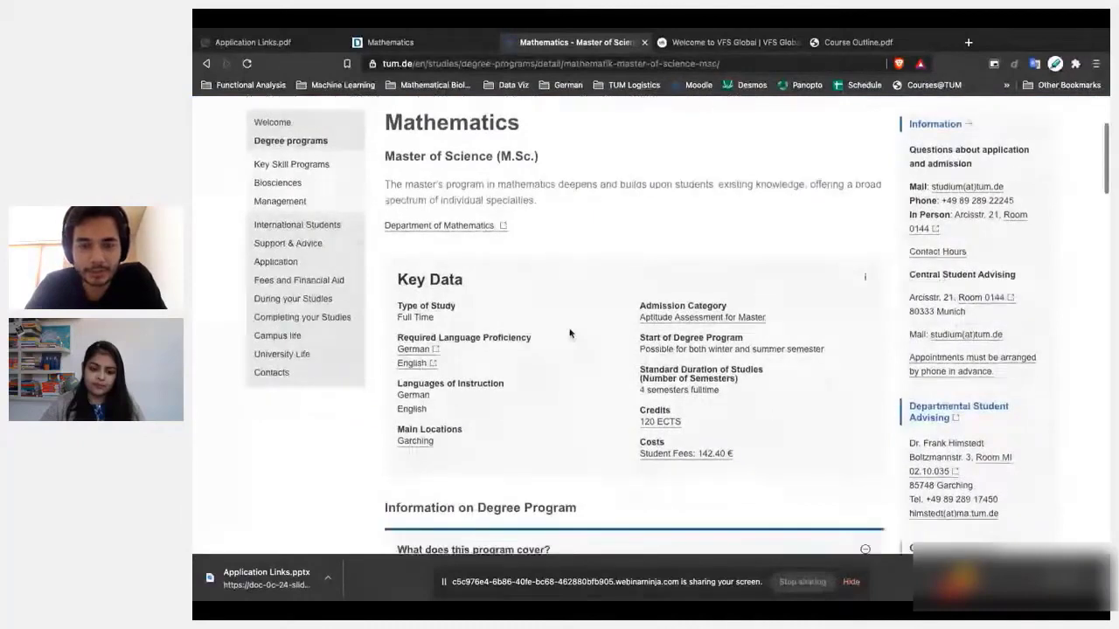
{"action": "scroll", "scroll_direction": "down", "scroll_amount": 3}
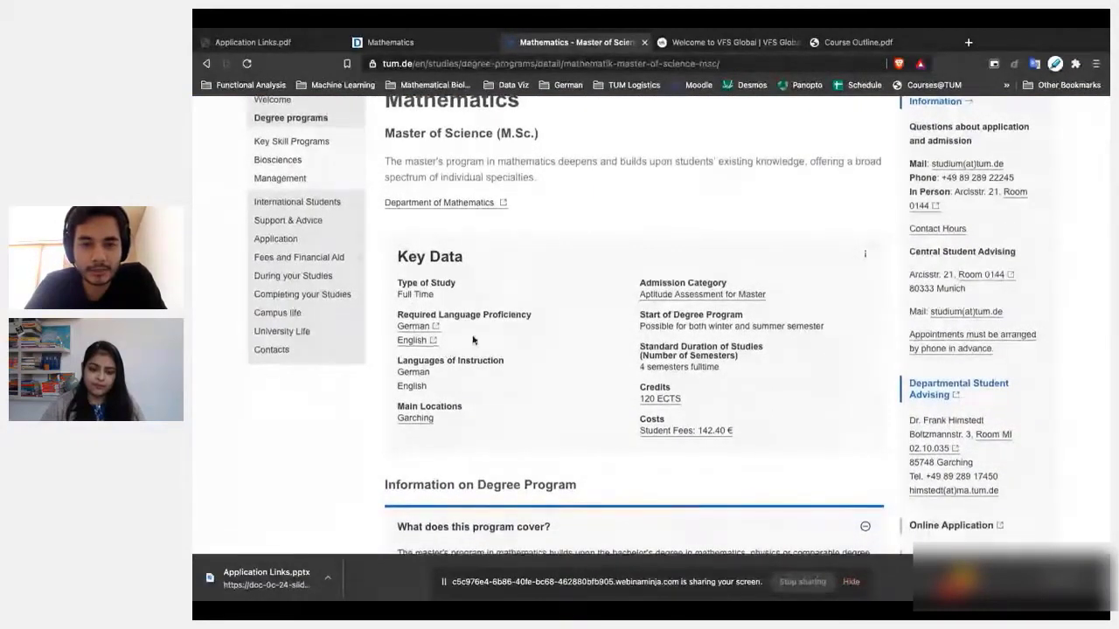
{"action": "scroll", "scroll_direction": "down", "scroll_amount": 3}
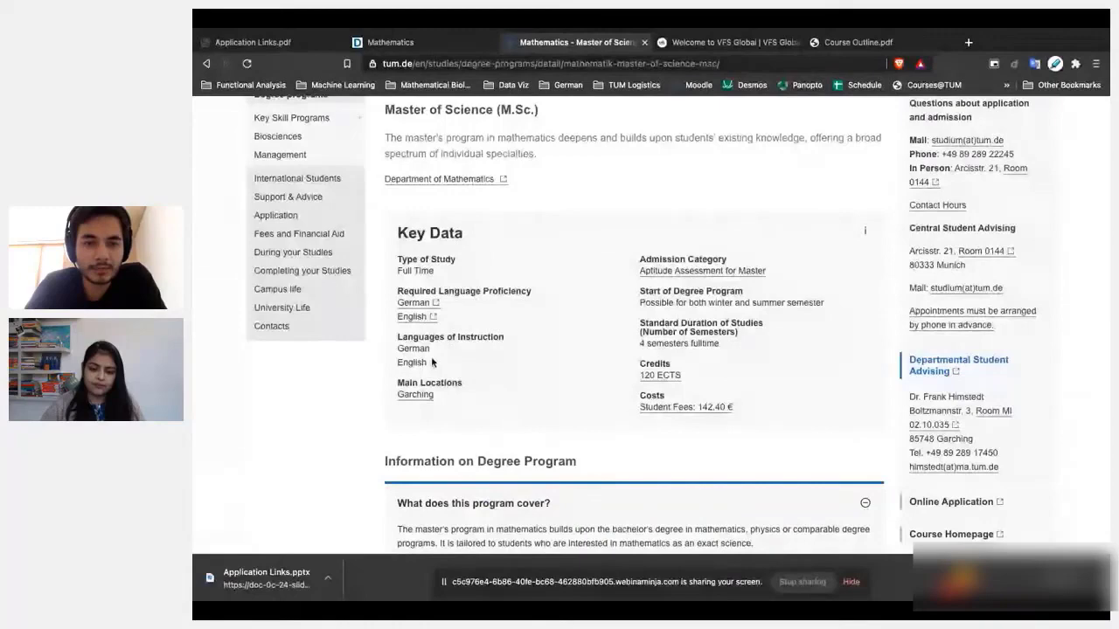
Highlight 'English' under Languages of Instruction and continue down to the program description.
{"action": "double_click", "coordinate": [413, 362]}
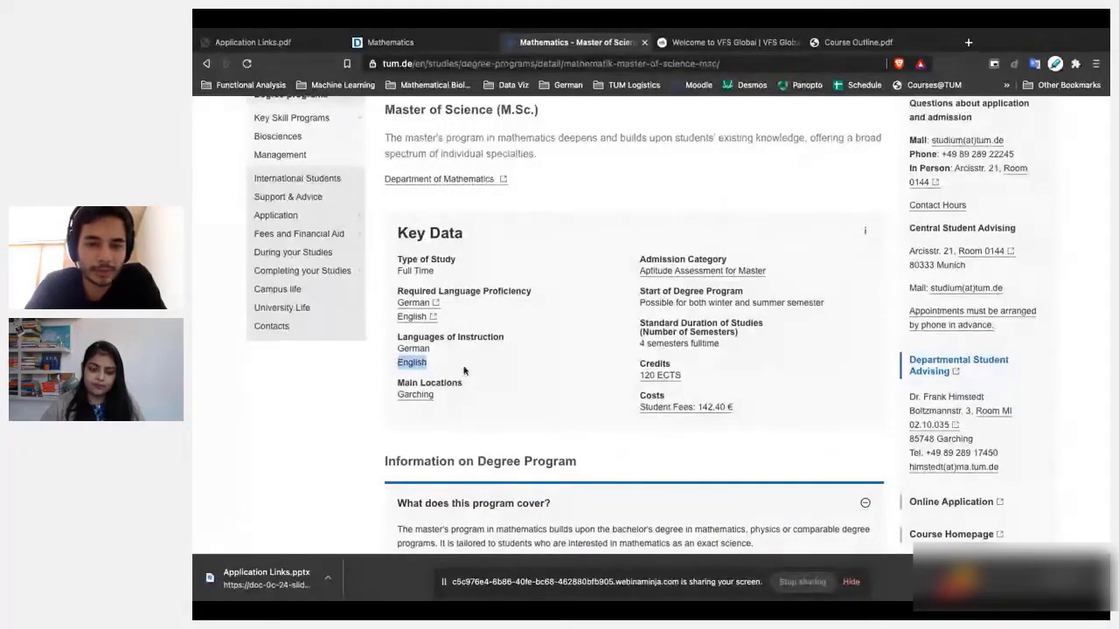
{"action": "scroll", "scroll_direction": "down", "scroll_amount": 3}
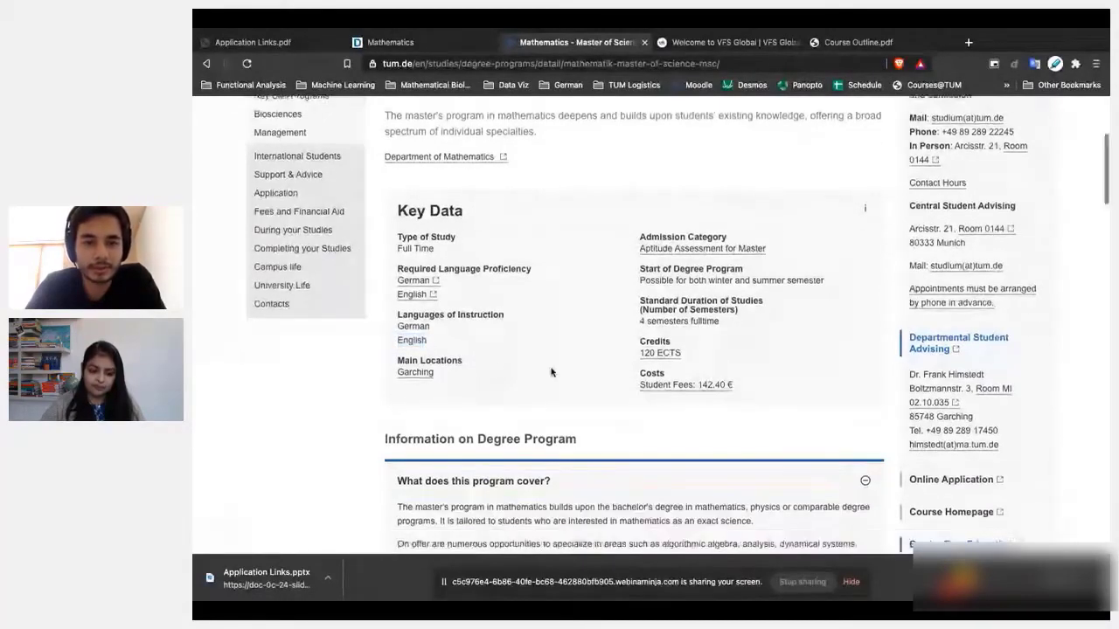
{"action": "scroll", "scroll_direction": "down", "scroll_amount": 3}
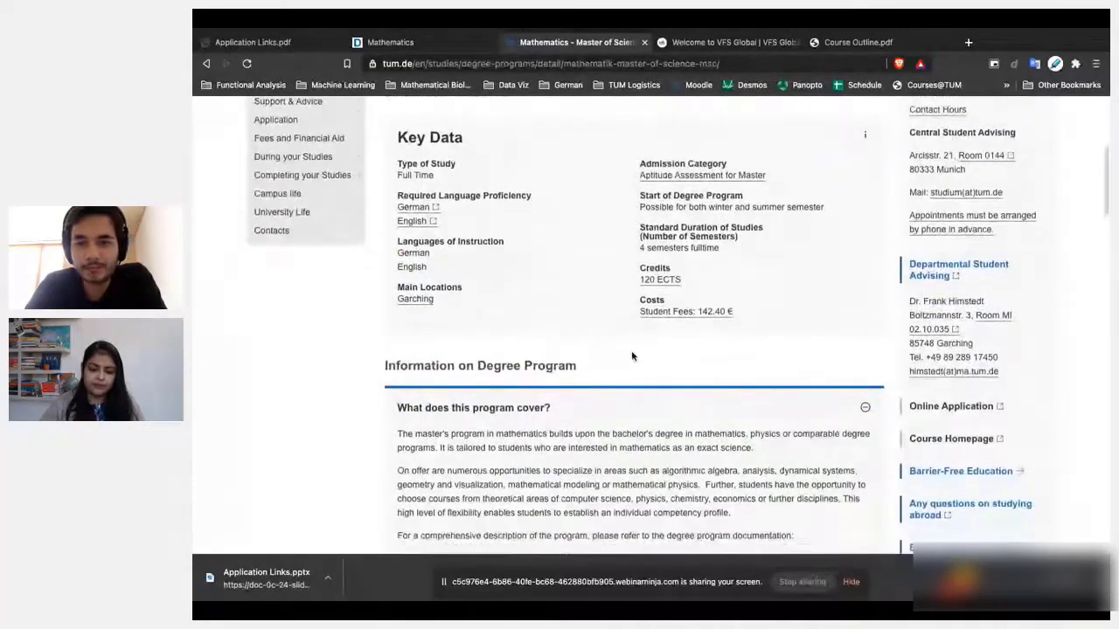
{"action": "scroll", "scroll_direction": "down", "scroll_amount": 3}
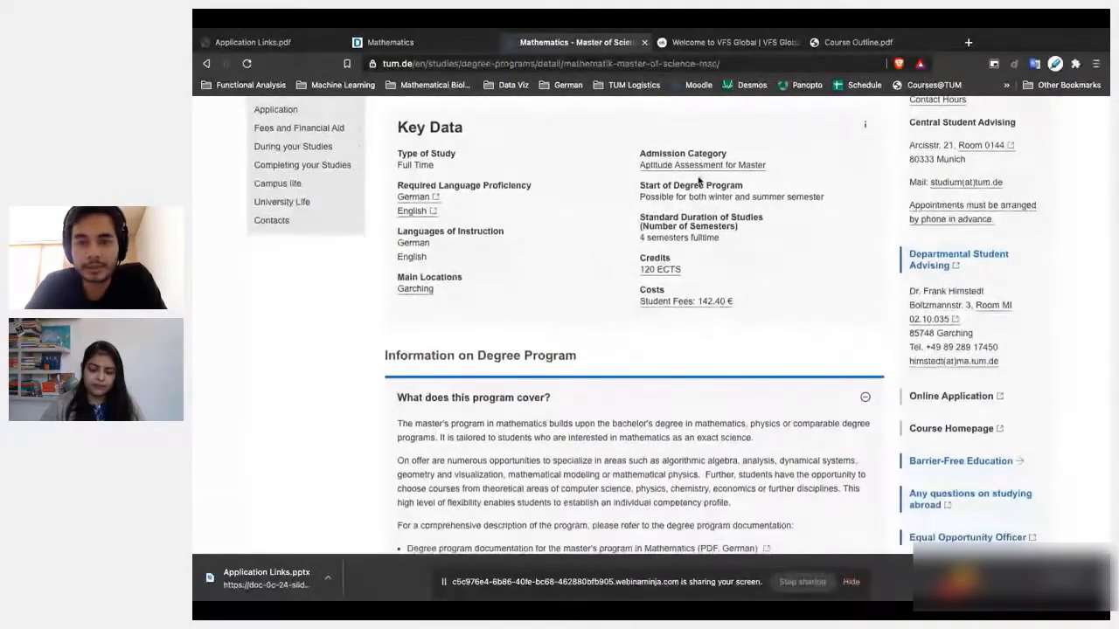
{"action": "scroll", "scroll_direction": "down", "scroll_amount": 3}
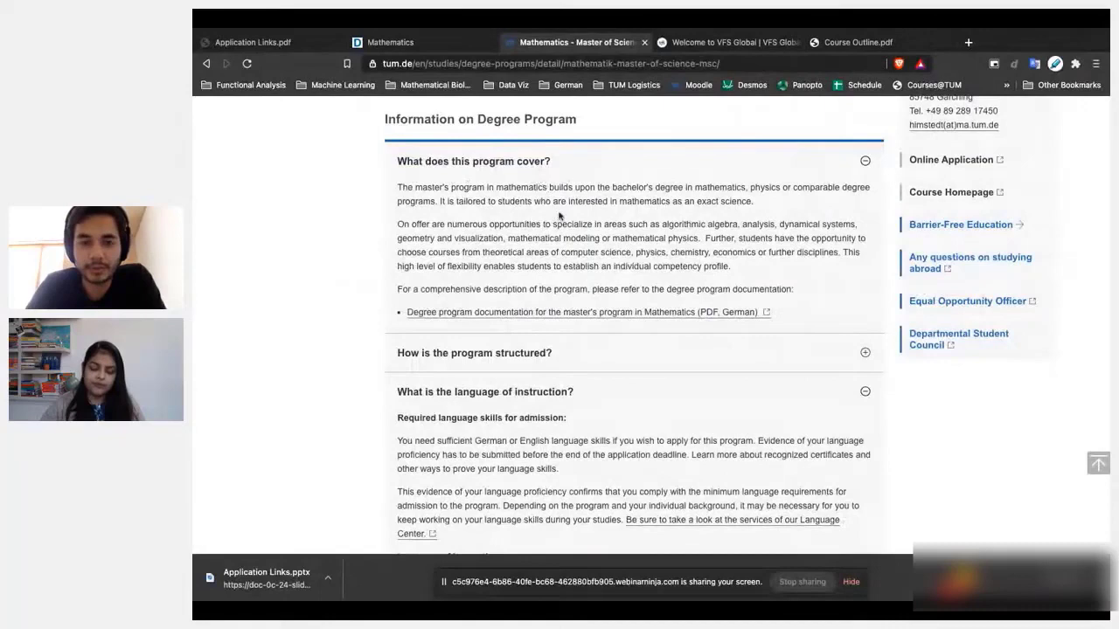
{"action": "scroll", "scroll_direction": "down", "scroll_amount": 3}
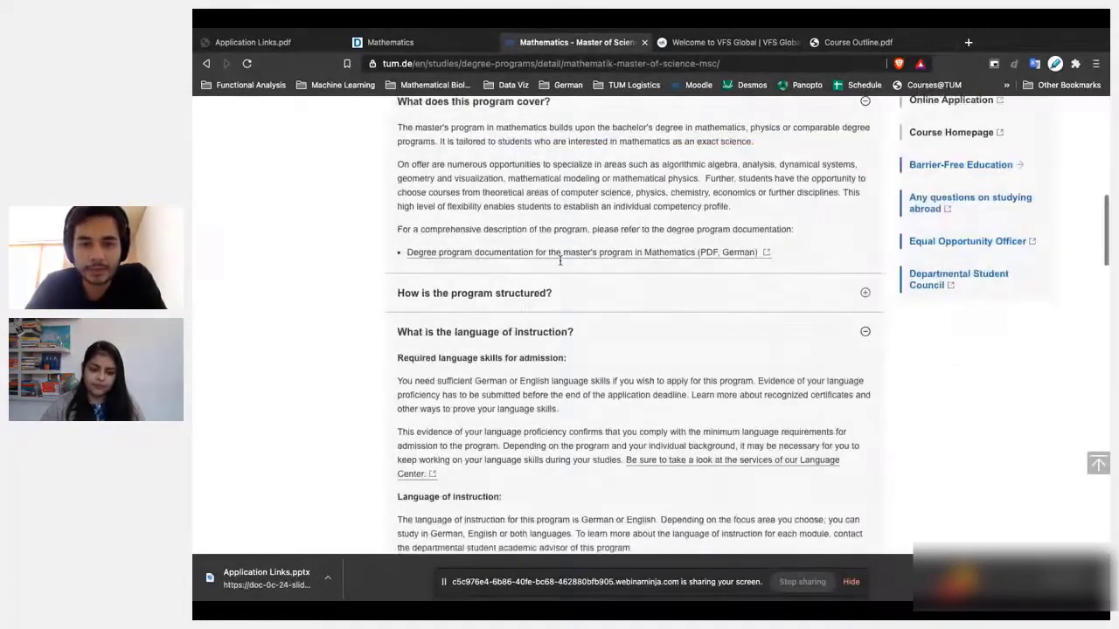
{"action": "scroll", "scroll_direction": "down", "scroll_amount": 3}
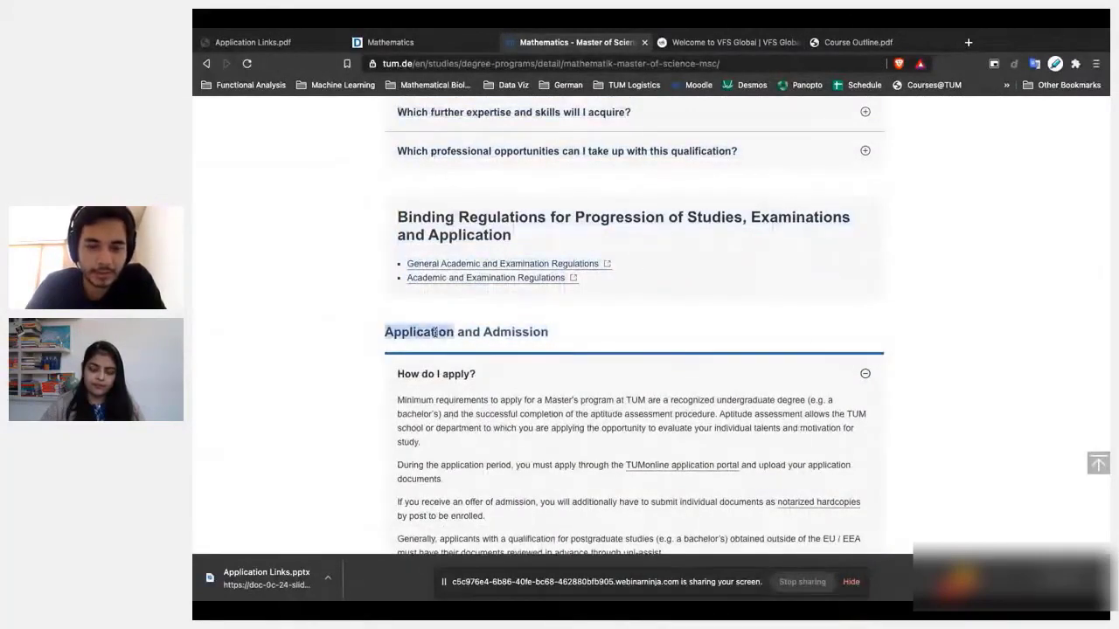
{"action": "scroll", "scroll_direction": "down", "scroll_amount": 3}
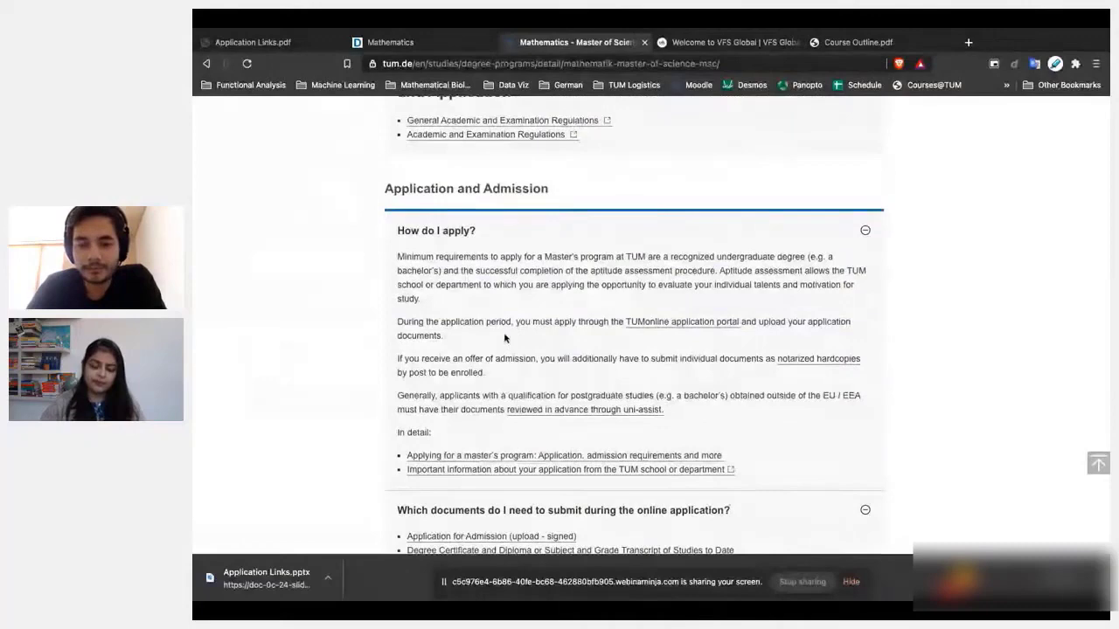
{"action": "scroll", "scroll_direction": "down", "scroll_amount": 3}
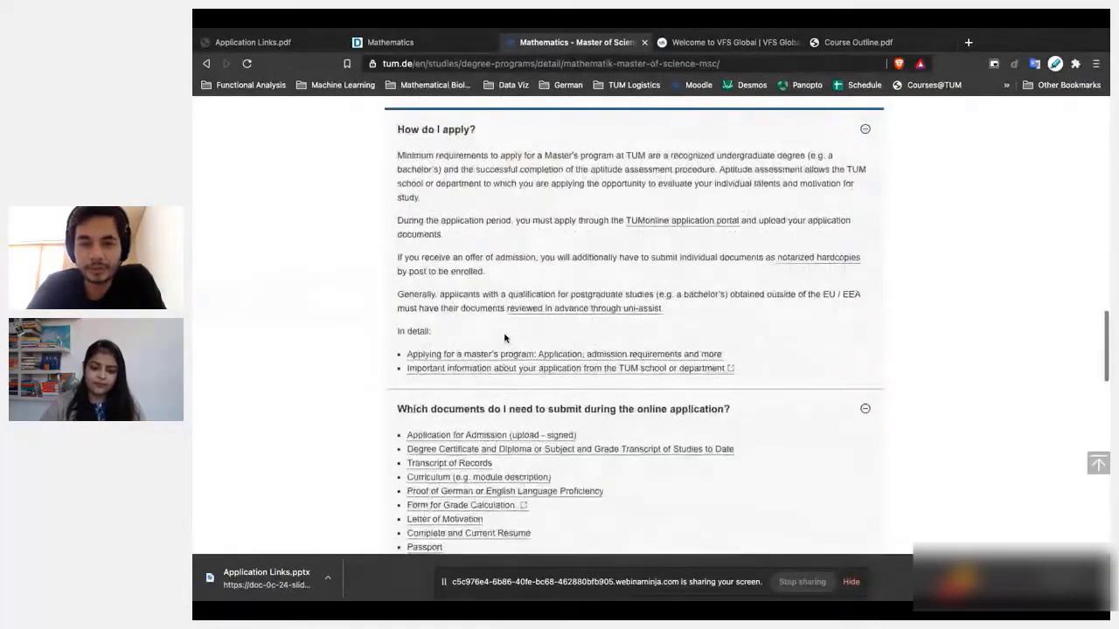
{"action": "scroll", "scroll_direction": "down", "scroll_amount": 3}
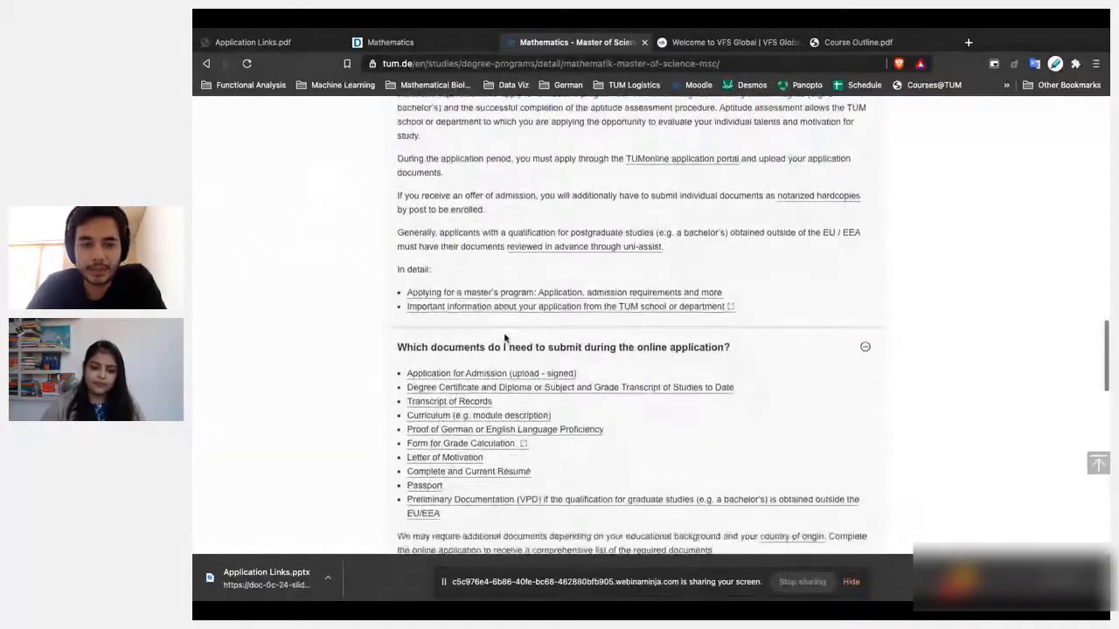
{"action": "scroll", "scroll_direction": "down", "scroll_amount": 3}
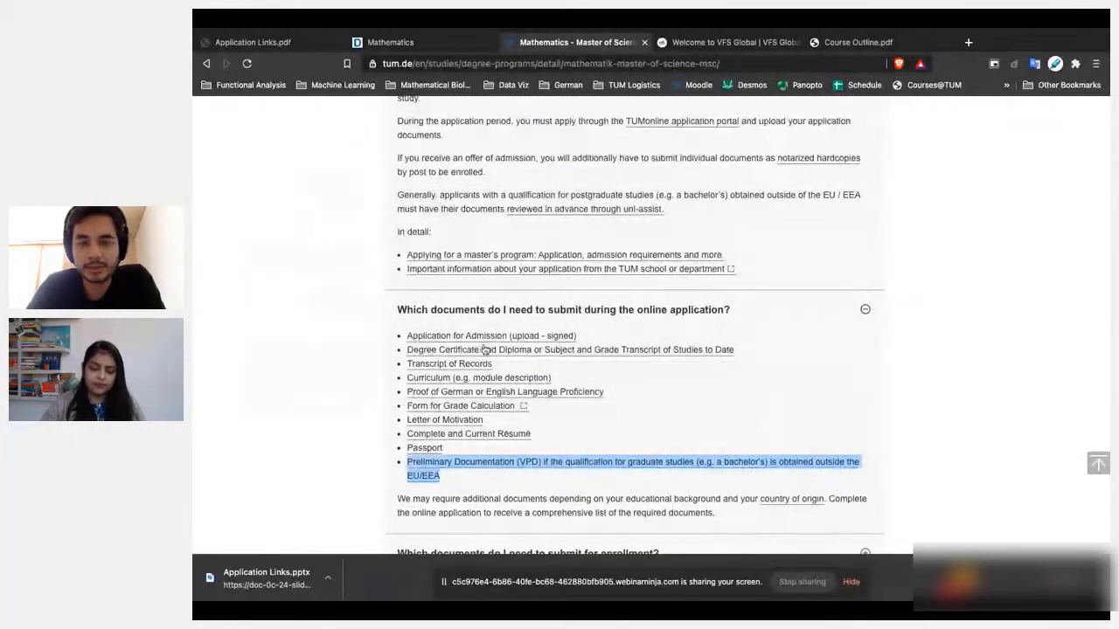
{"action": "mouse_move", "coordinate": [619, 321]}
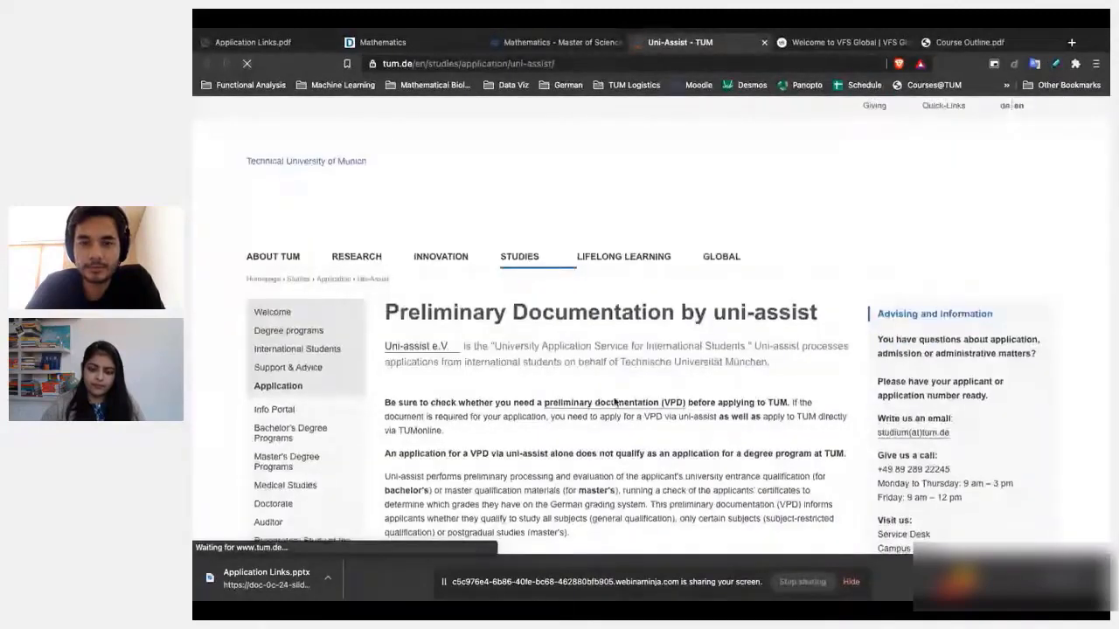
Read through the uni-assist VPD FAQ, then return to the Mathematics M.Sc. documents section.
{"action": "scroll", "scroll_direction": "down", "scroll_amount": 3}
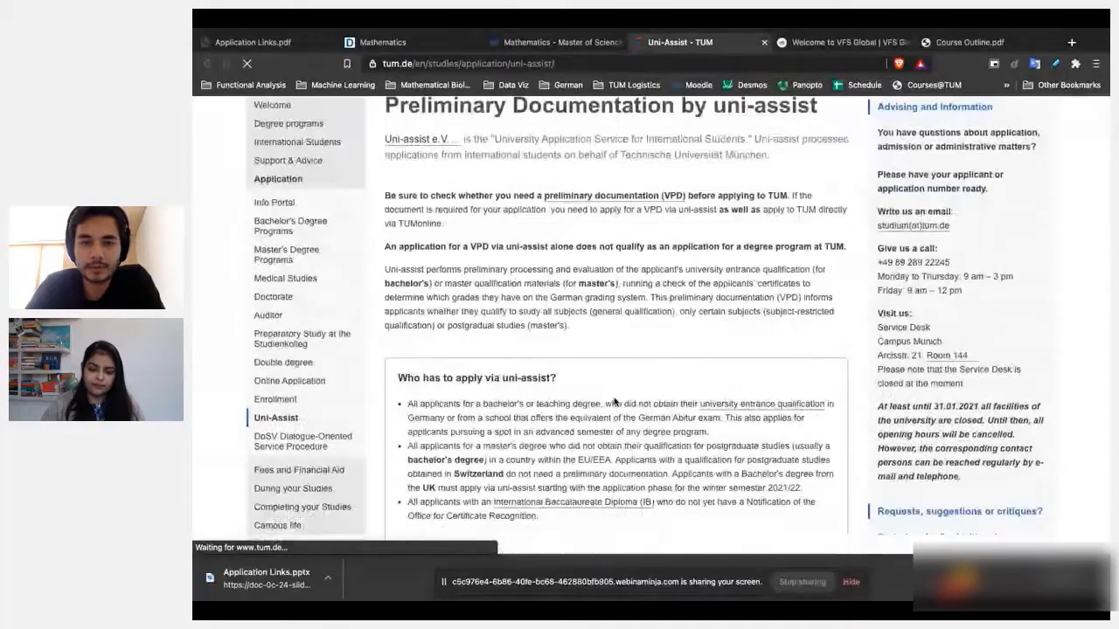
{"action": "scroll", "scroll_direction": "down", "scroll_amount": 3}
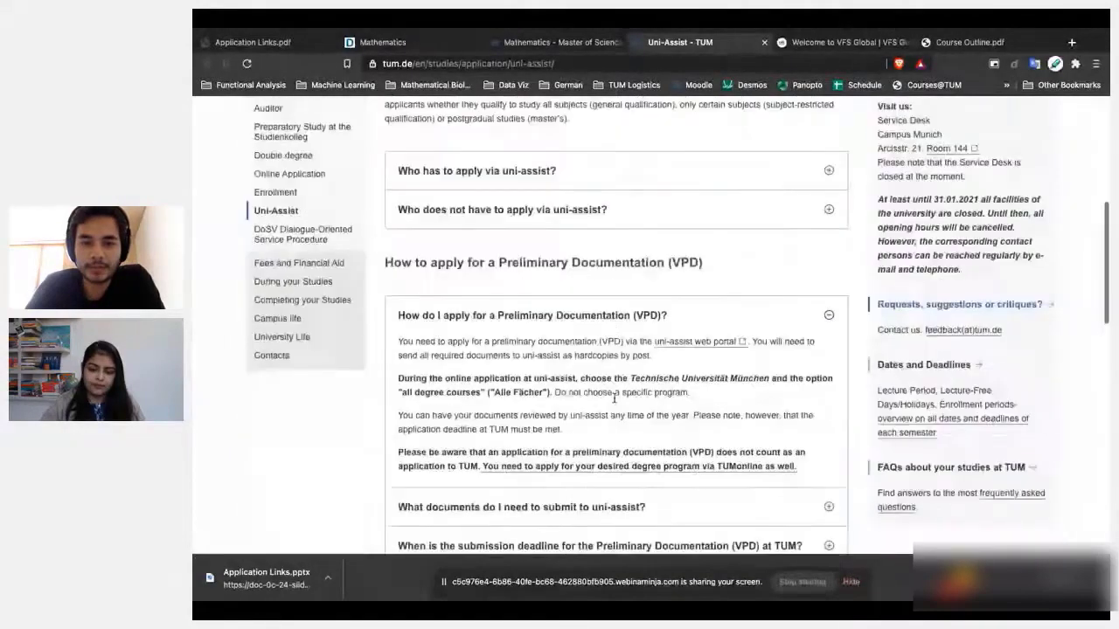
{"action": "scroll", "scroll_direction": "down", "scroll_amount": 3}
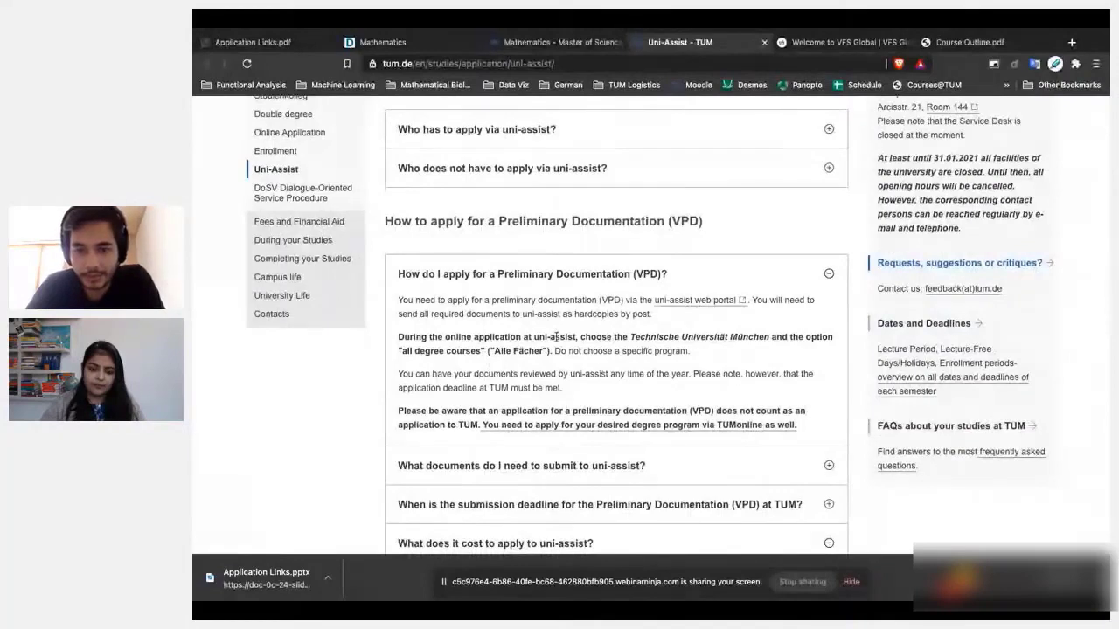
{"action": "scroll", "scroll_direction": "down", "scroll_amount": 3}
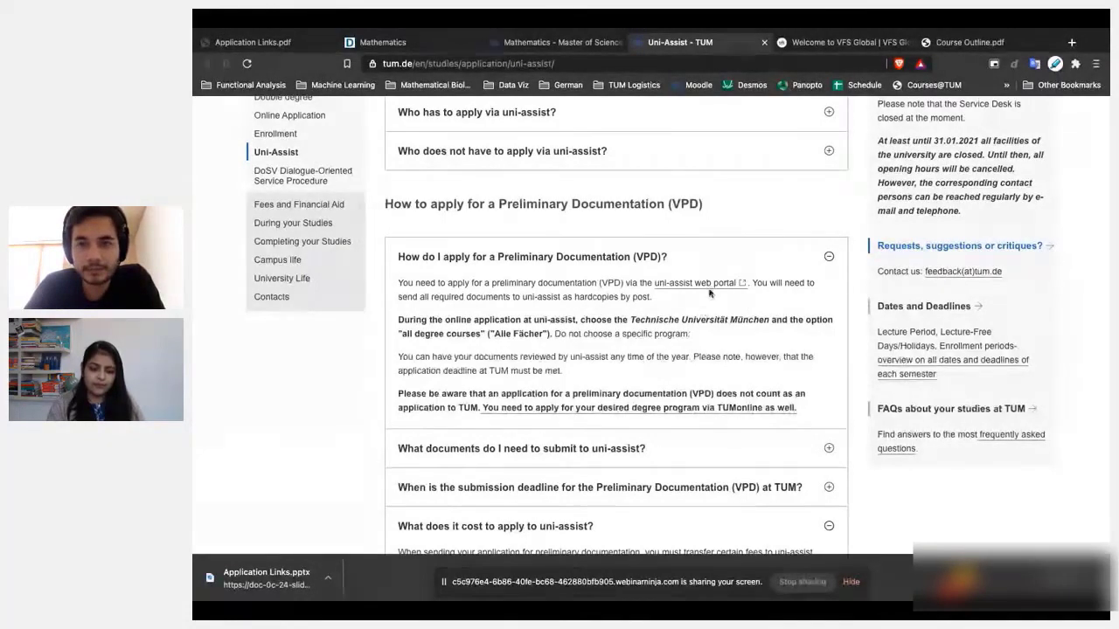
{"action": "right_click", "coordinate": [695, 283]}
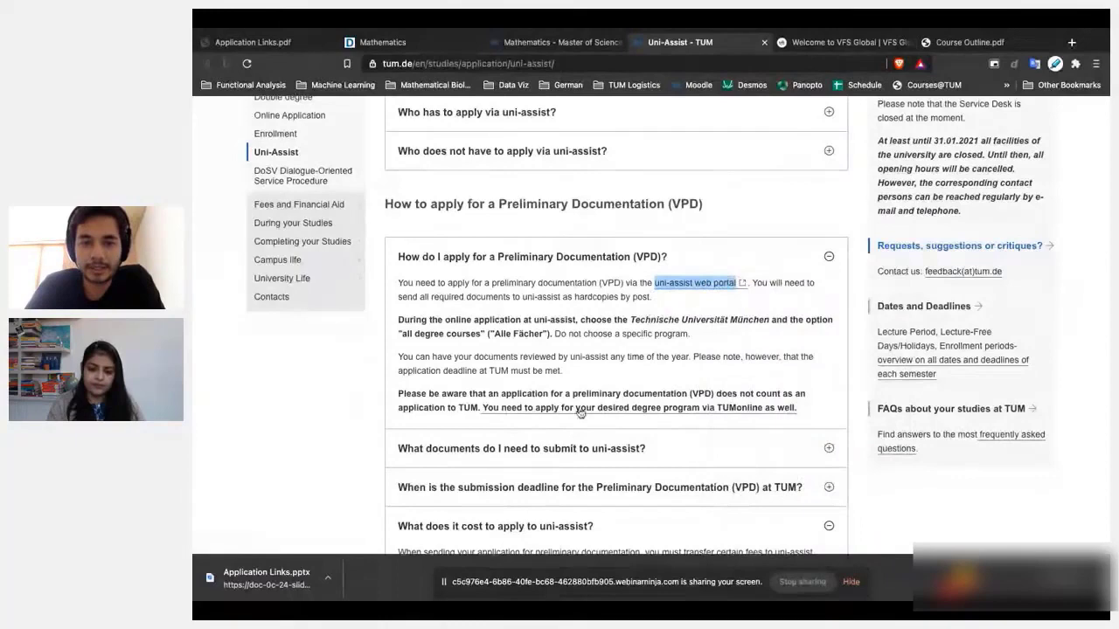
{"action": "scroll", "scroll_direction": "down", "scroll_amount": 3}
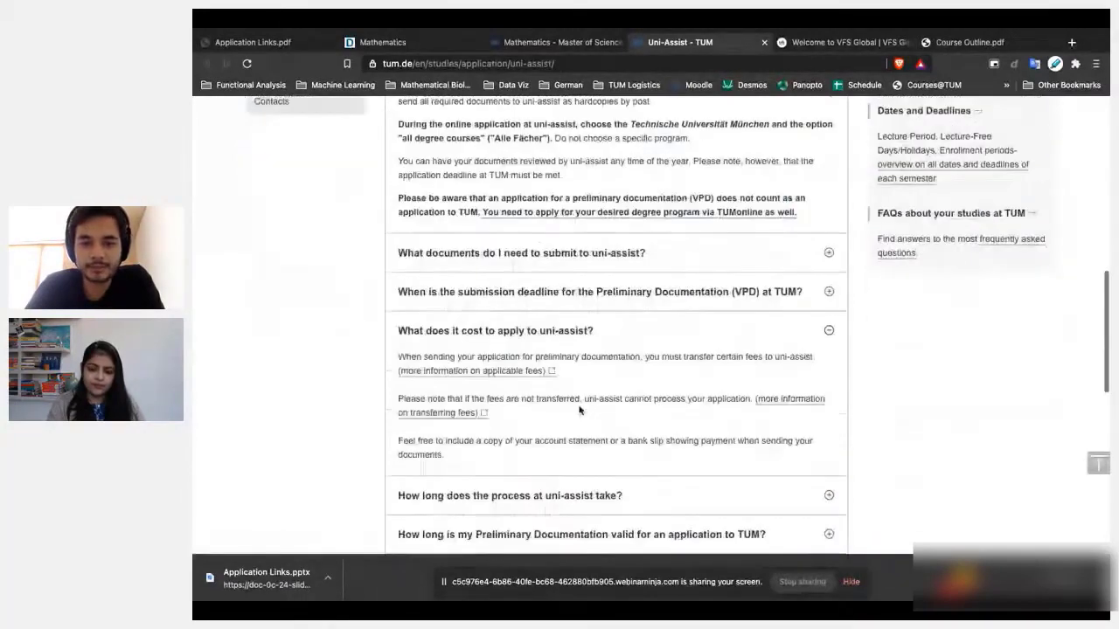
{"action": "scroll", "scroll_direction": "down", "scroll_amount": 3}
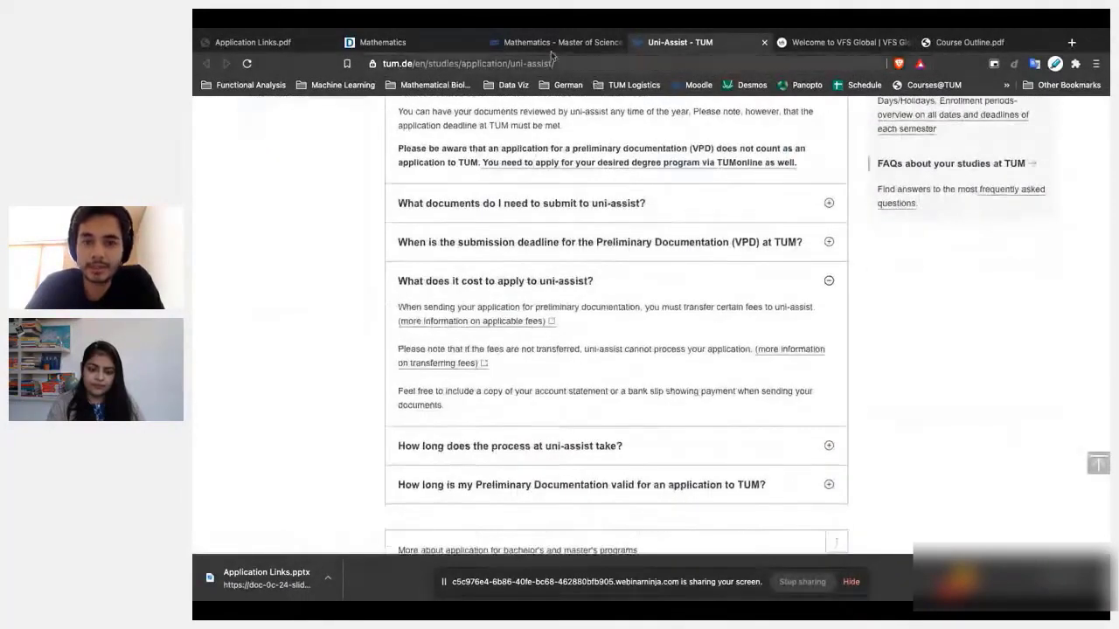
{"action": "left_click", "coordinate": [556, 42]}
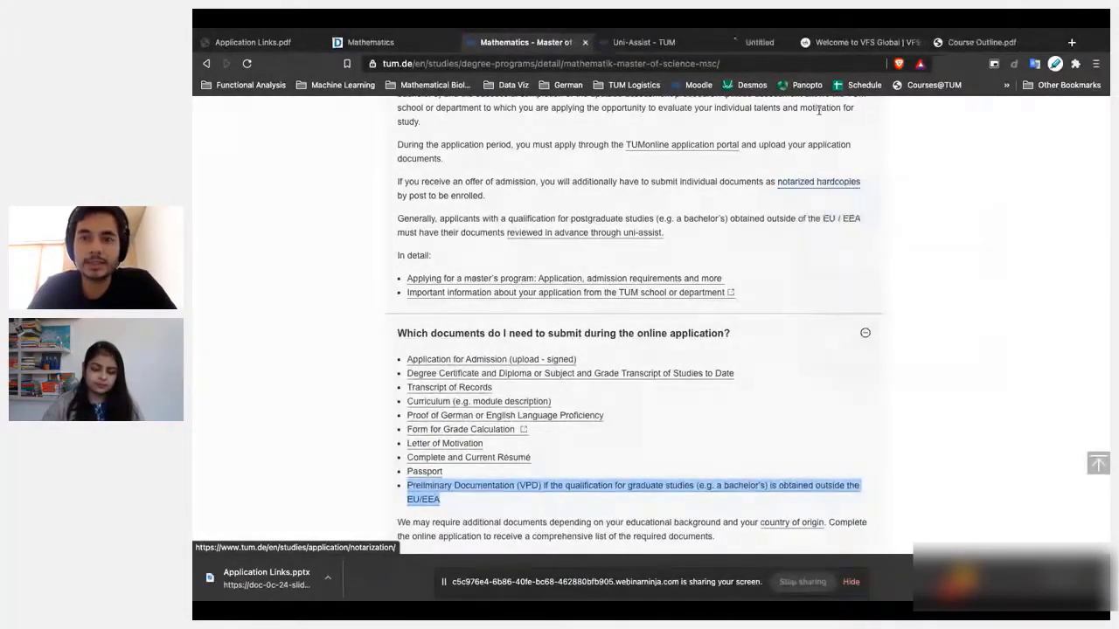
Review the Notarization of Documents FAQ via the 'notarized hardcopies' link, then go back to uni-assist VPD.
{"action": "left_click", "coordinate": [819, 182]}
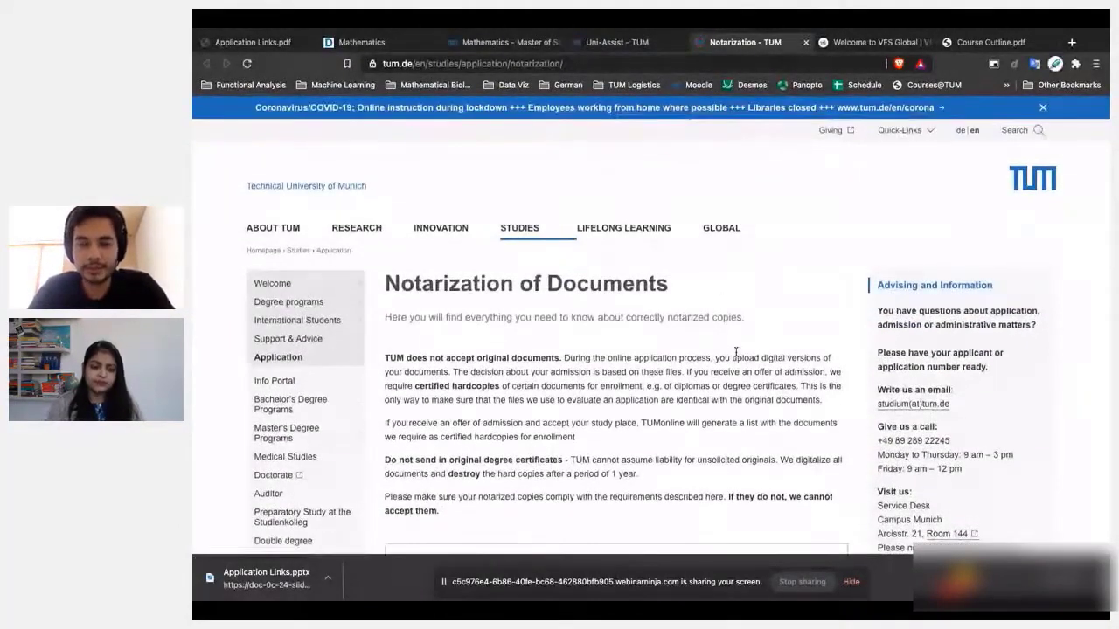
{"action": "scroll", "scroll_direction": "down", "scroll_amount": 3}
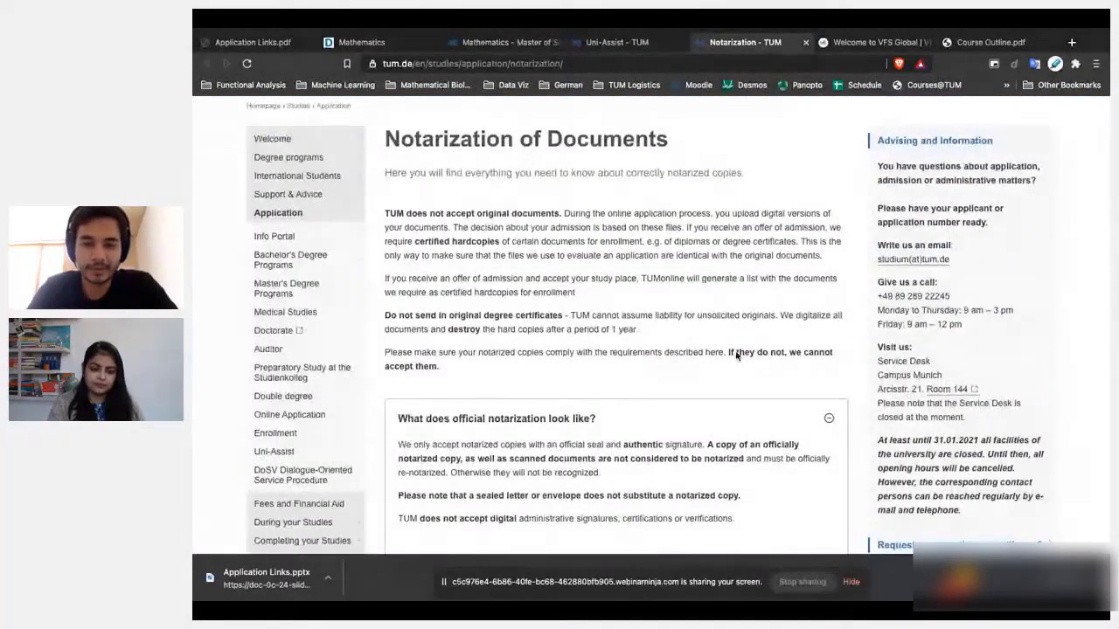
{"action": "scroll", "scroll_direction": "down", "scroll_amount": 3}
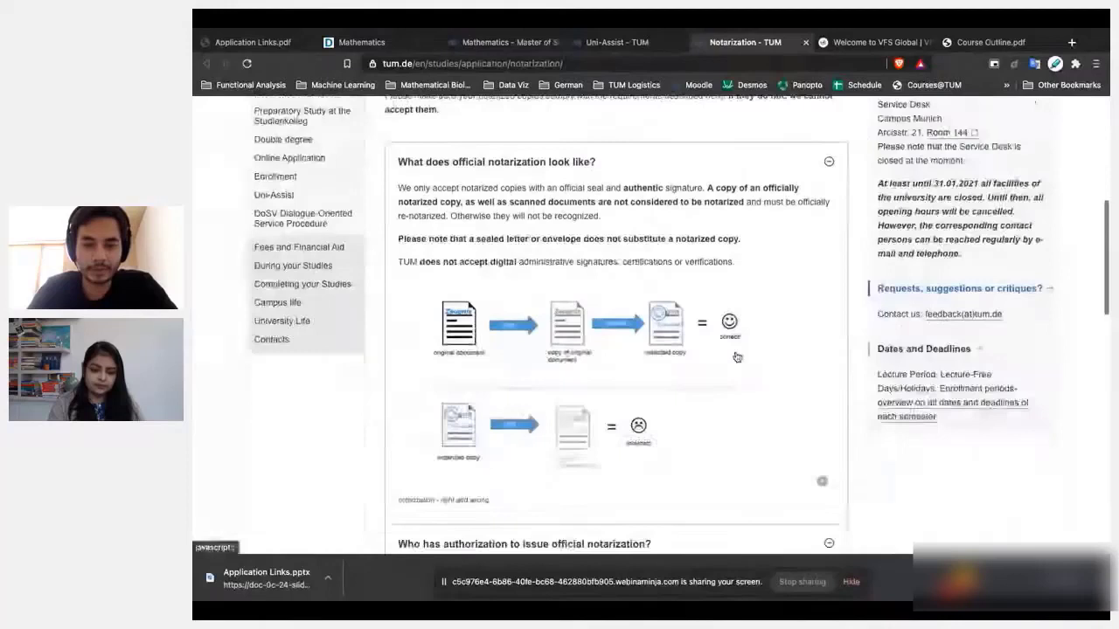
{"action": "scroll", "scroll_direction": "down", "scroll_amount": 3}
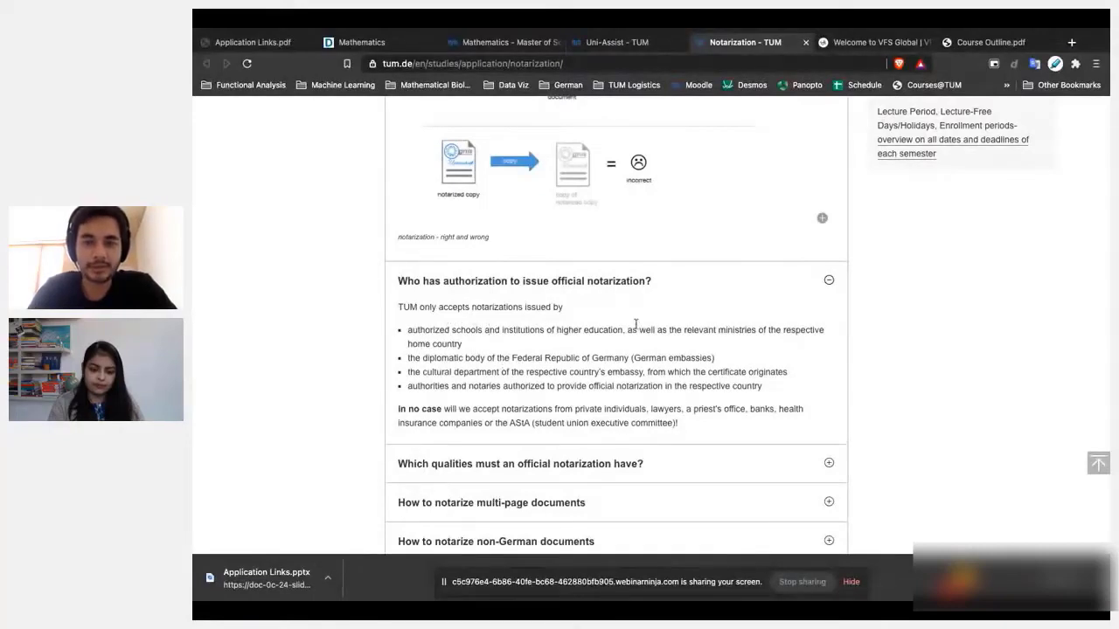
{"action": "mouse_move", "coordinate": [608, 254]}
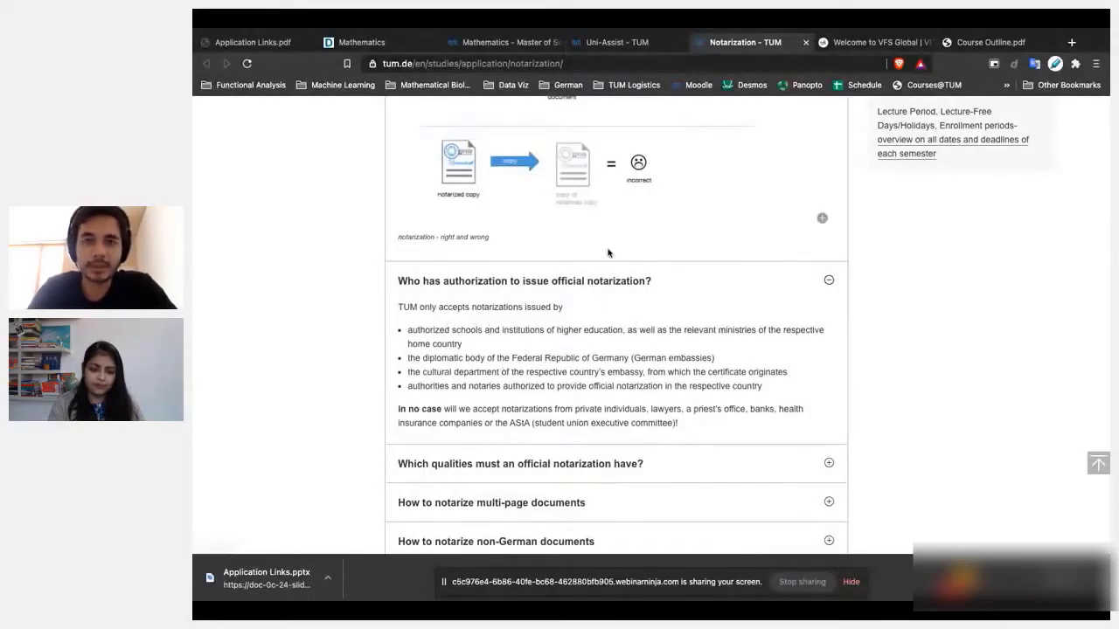
{"action": "left_click", "coordinate": [617, 42]}
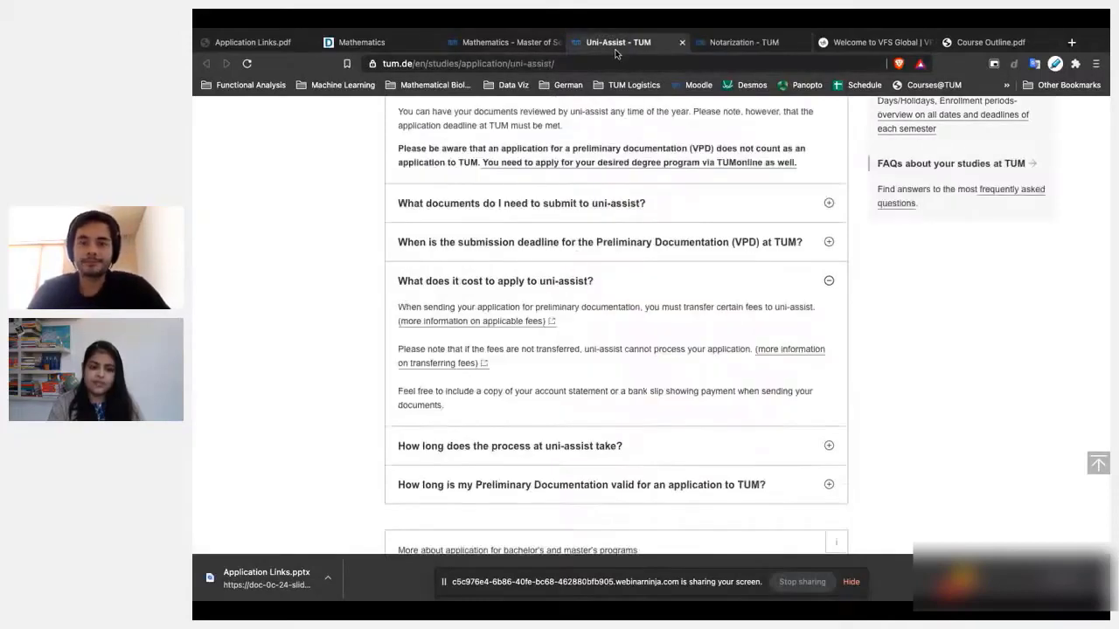
{"action": "mouse_move", "coordinate": [507, 42]}
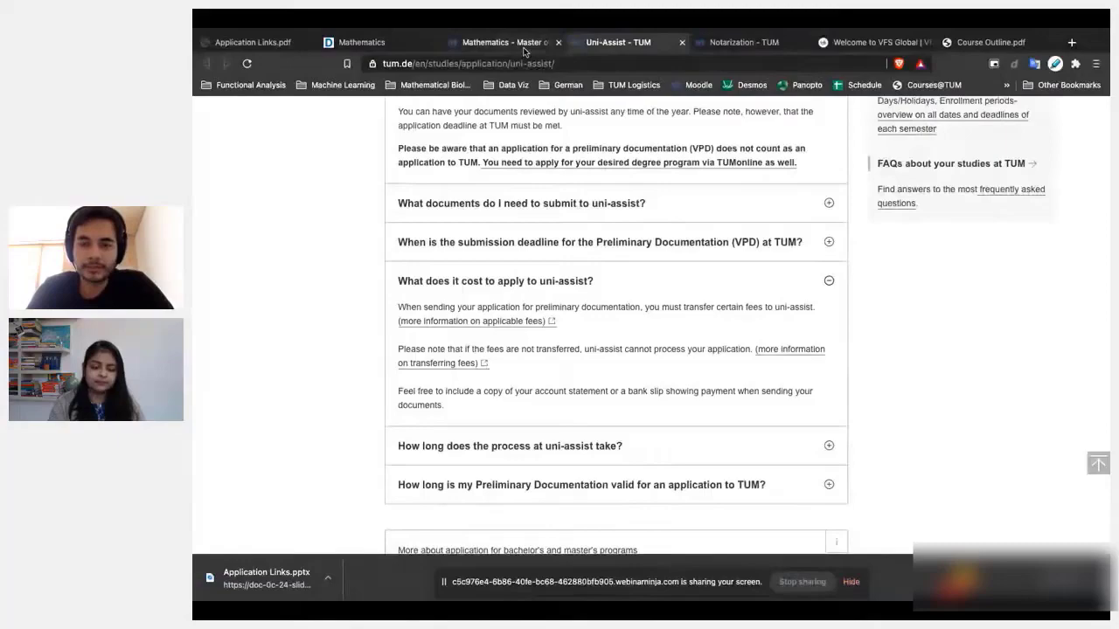
Return to the Mathematics M.Sc. page and scroll to the winter and summer application deadlines.
{"action": "left_click", "coordinate": [498, 42]}
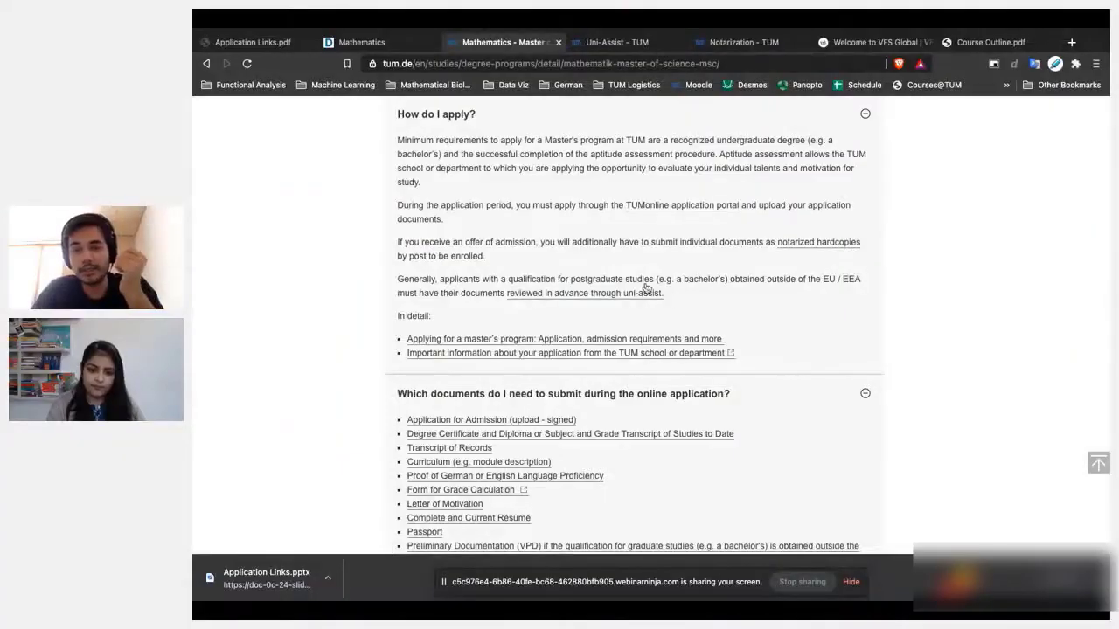
{"action": "mouse_move", "coordinate": [682, 205]}
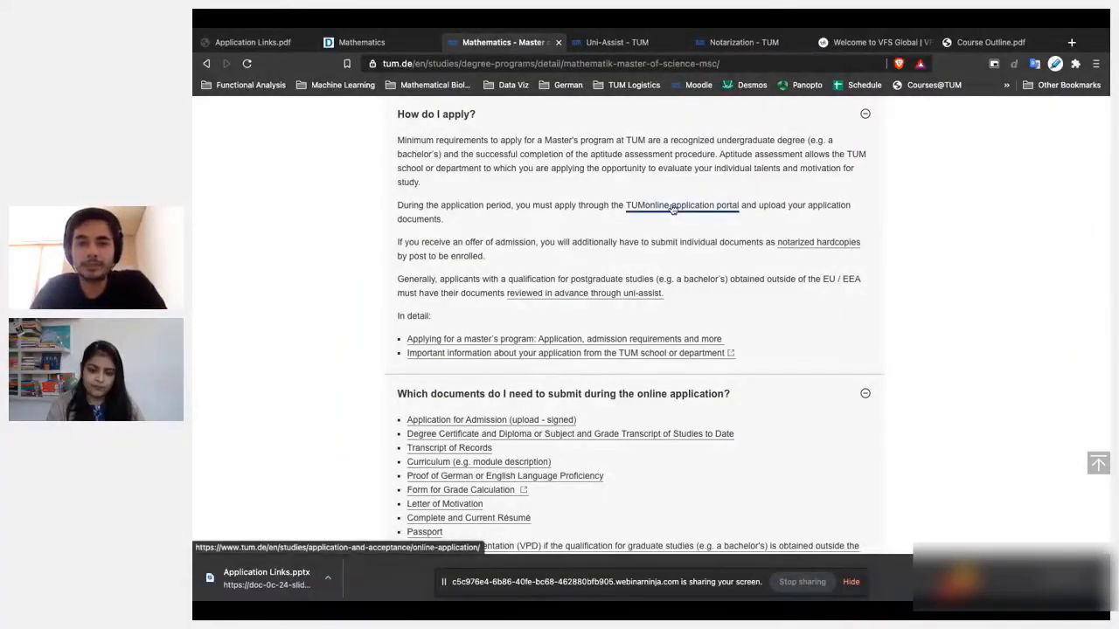
{"action": "mouse_move", "coordinate": [657, 214]}
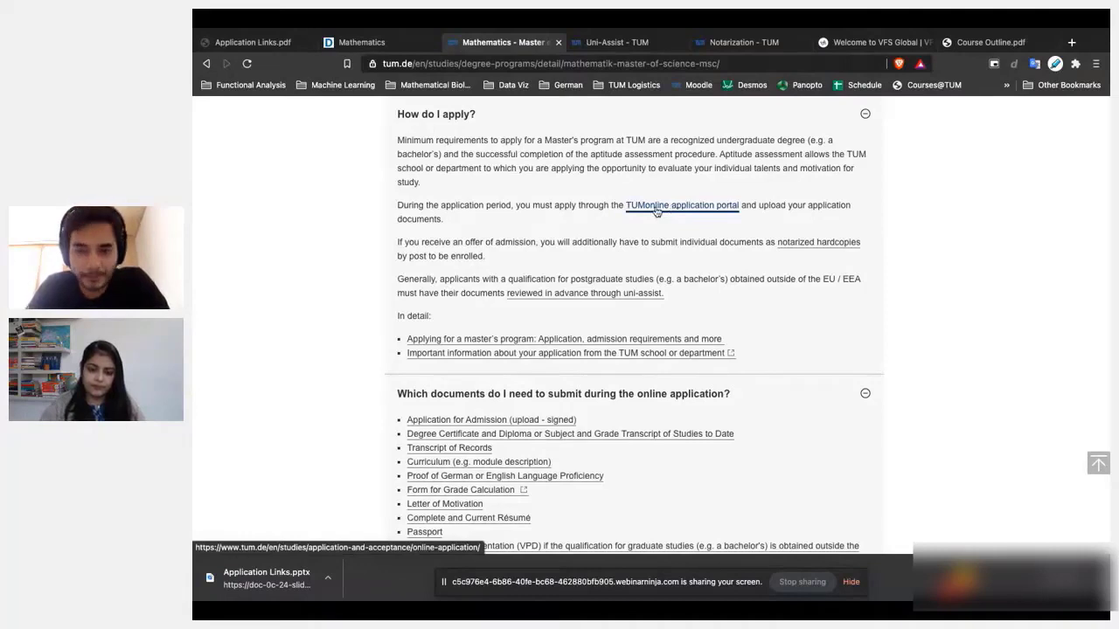
{"action": "mouse_move", "coordinate": [715, 304]}
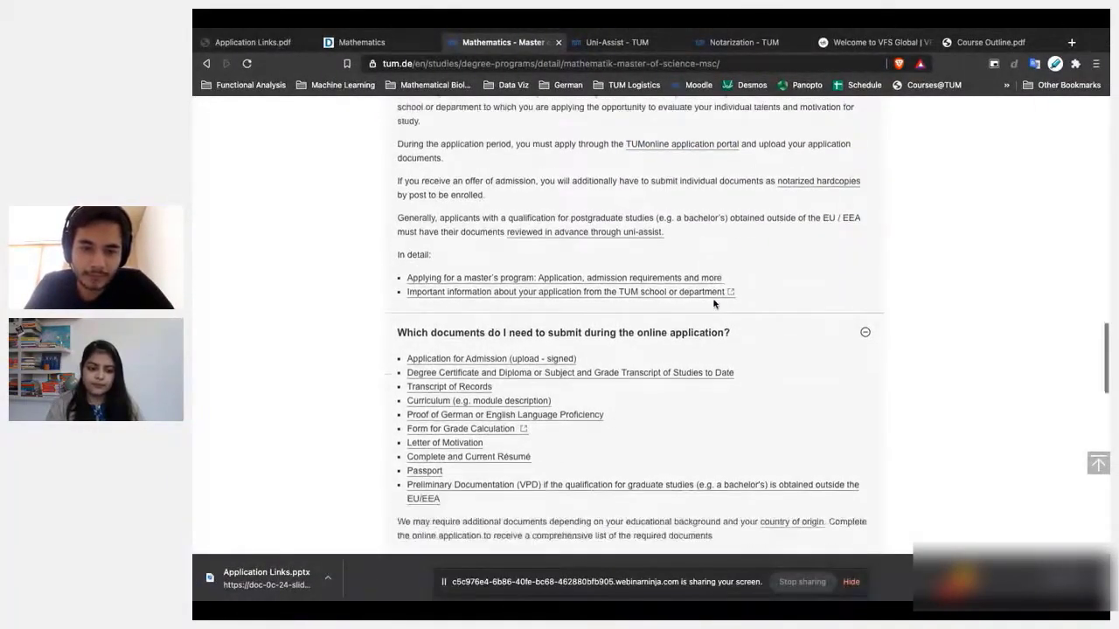
{"action": "scroll", "scroll_direction": "down", "scroll_amount": 3}
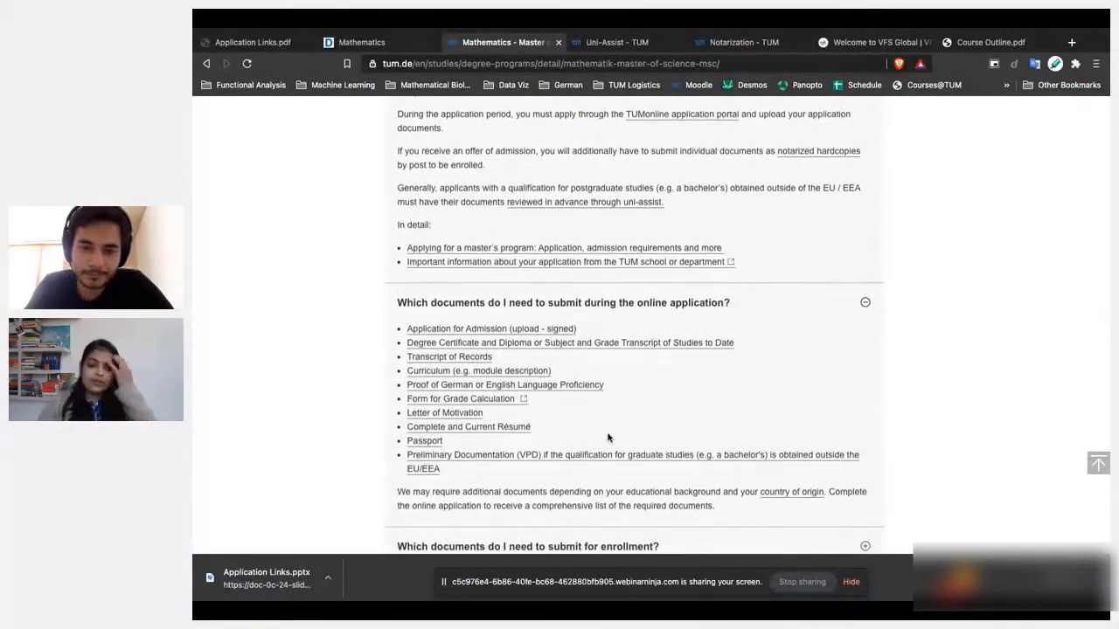
{"action": "scroll", "scroll_direction": "down", "scroll_amount": 3}
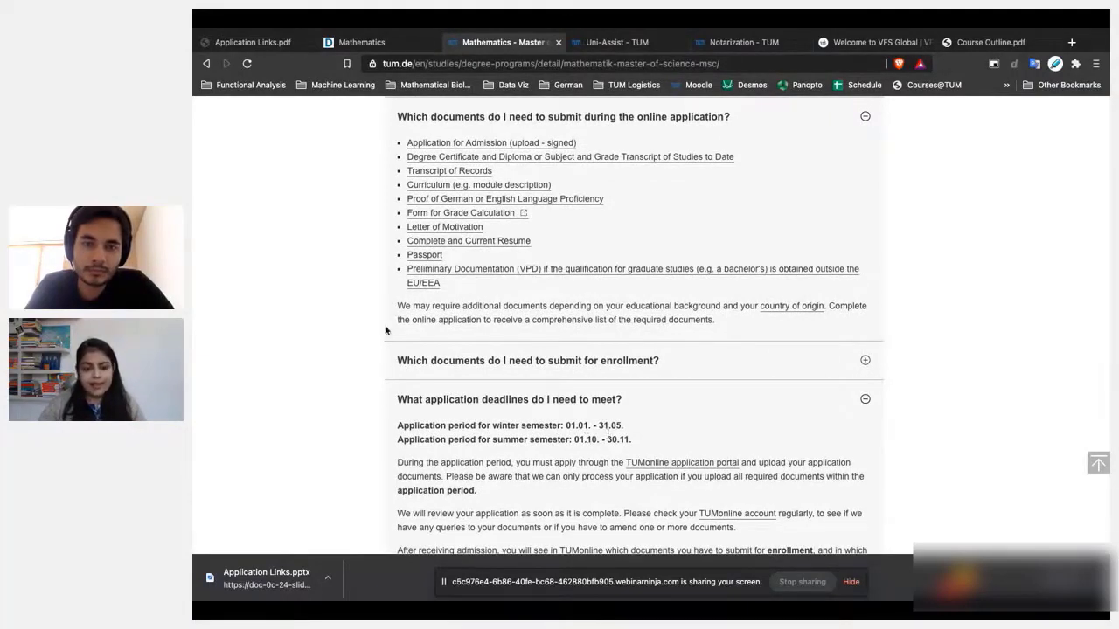
{"action": "mouse_move", "coordinate": [376, 258]}
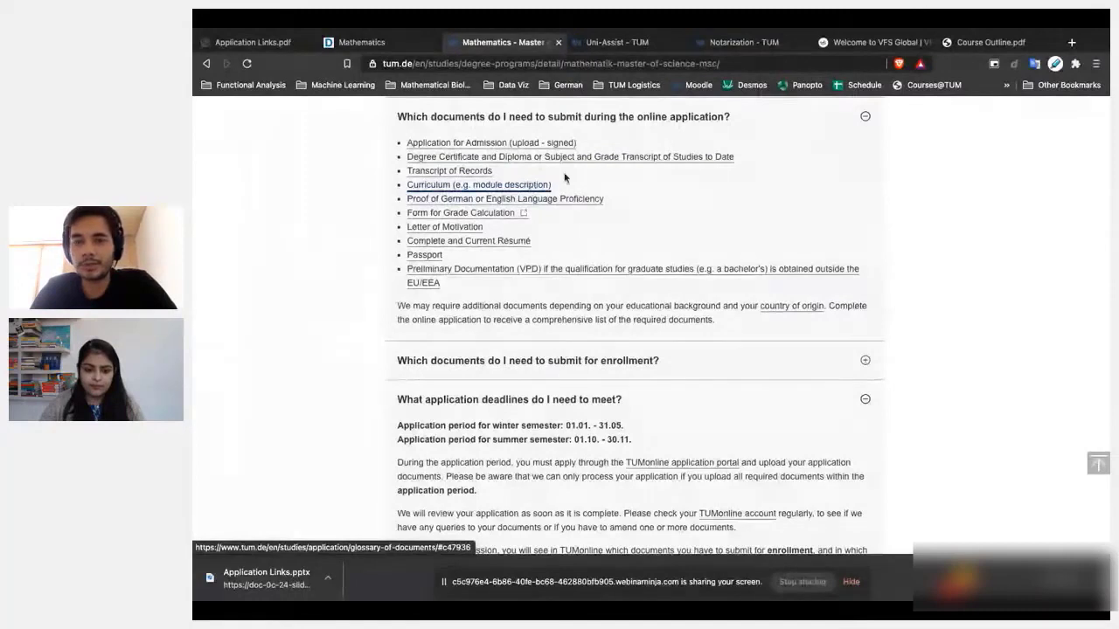
{"action": "mouse_move", "coordinate": [528, 194]}
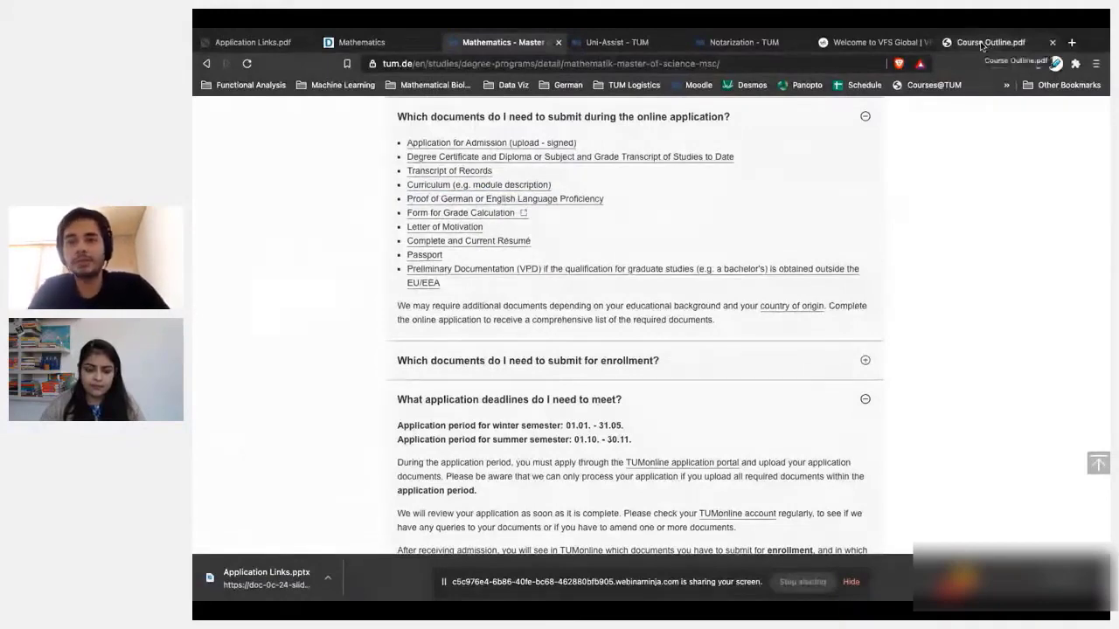
{"action": "left_click", "coordinate": [992, 42]}
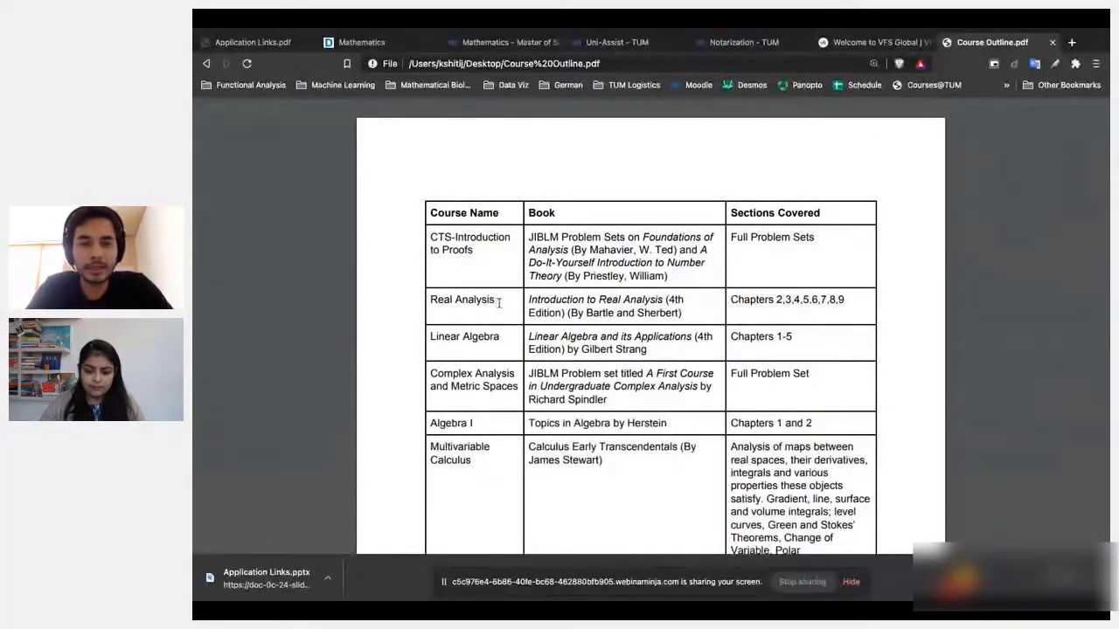
{"action": "double_click", "coordinate": [461, 299]}
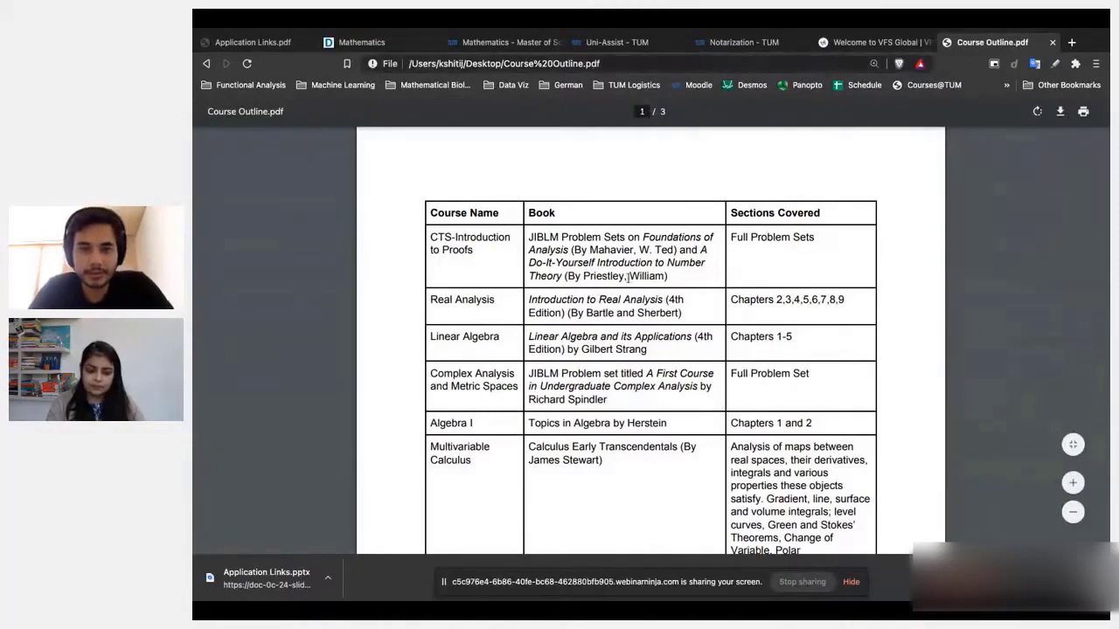
{"action": "left_click", "coordinate": [503, 42]}
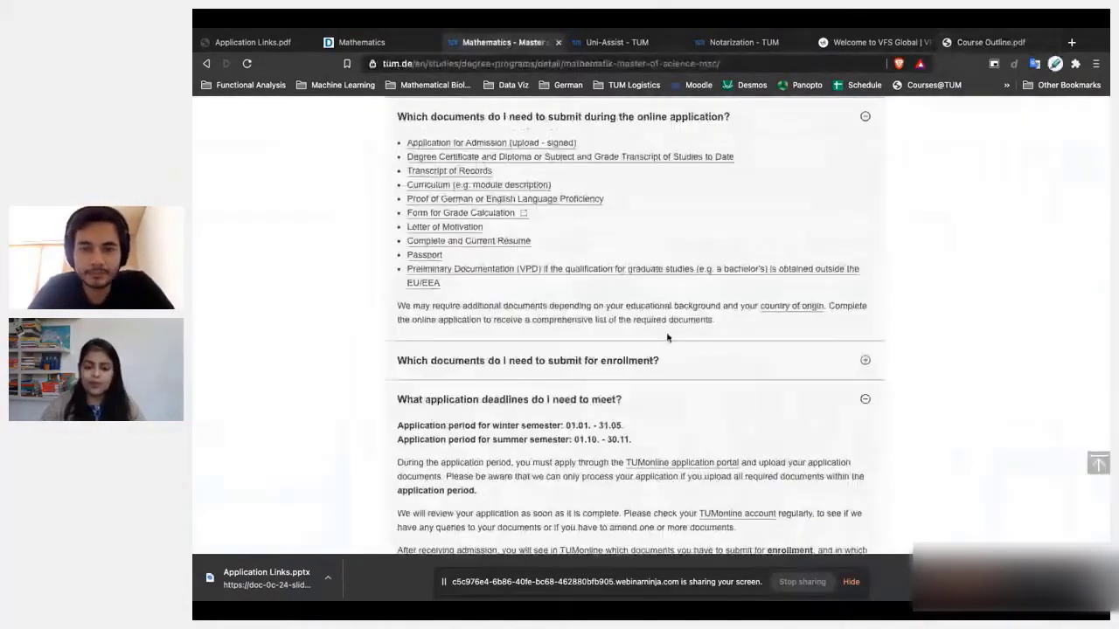